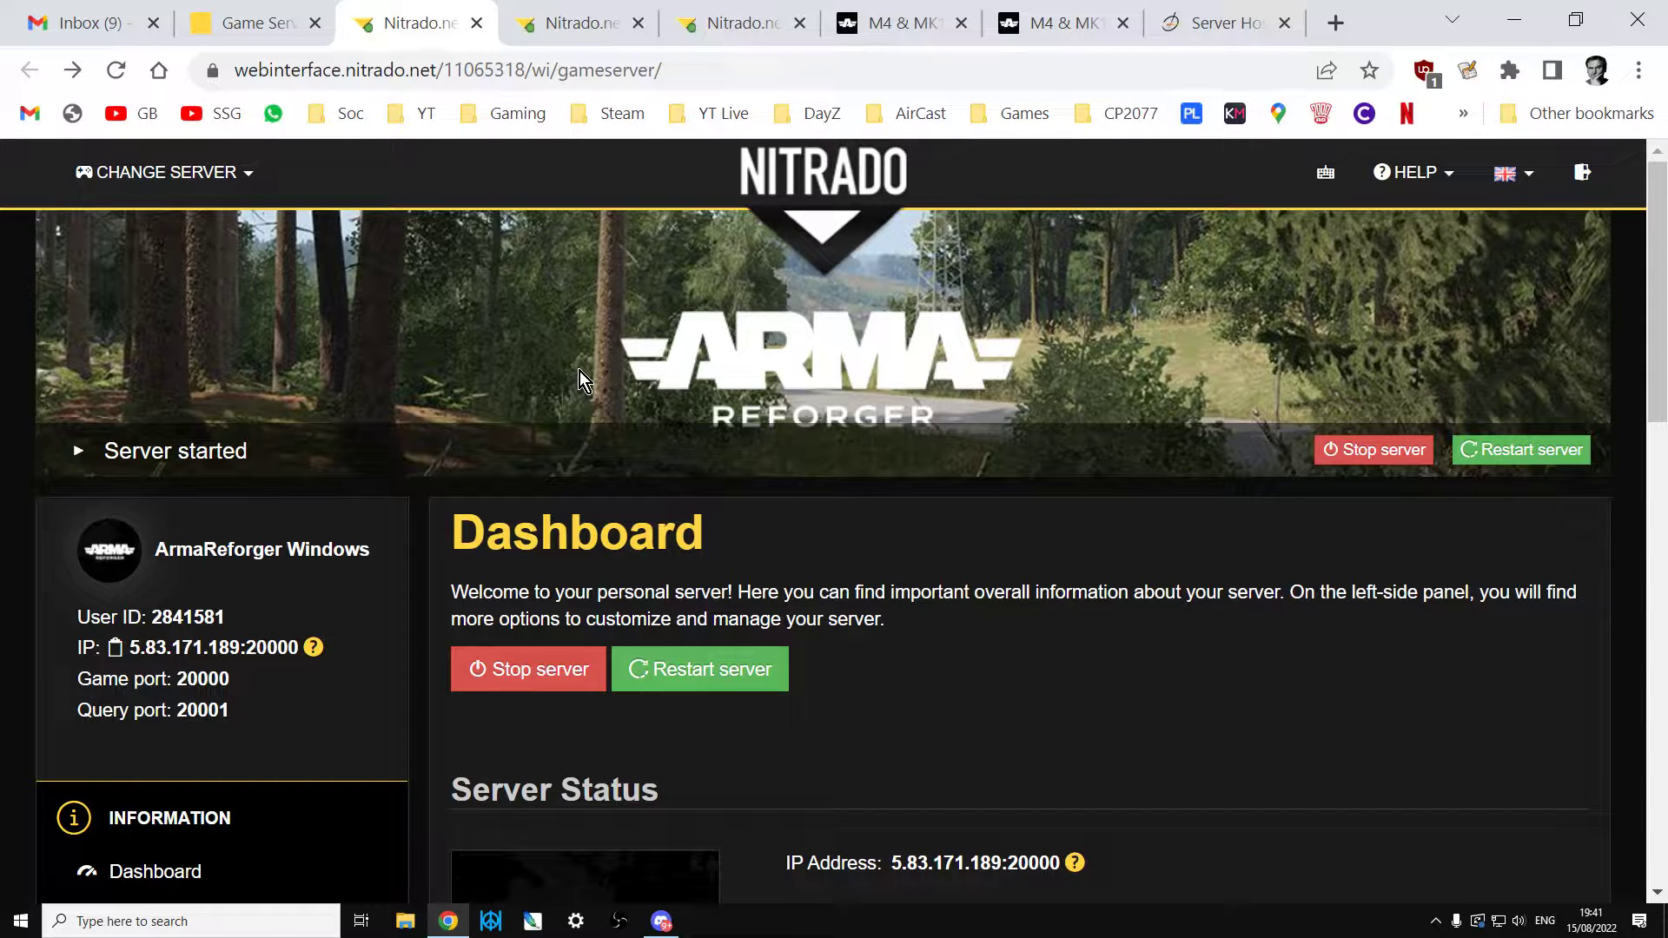
Switch from the Nitrado dashboard to the Arma Reforger Workshop browser tab.
click(896, 20)
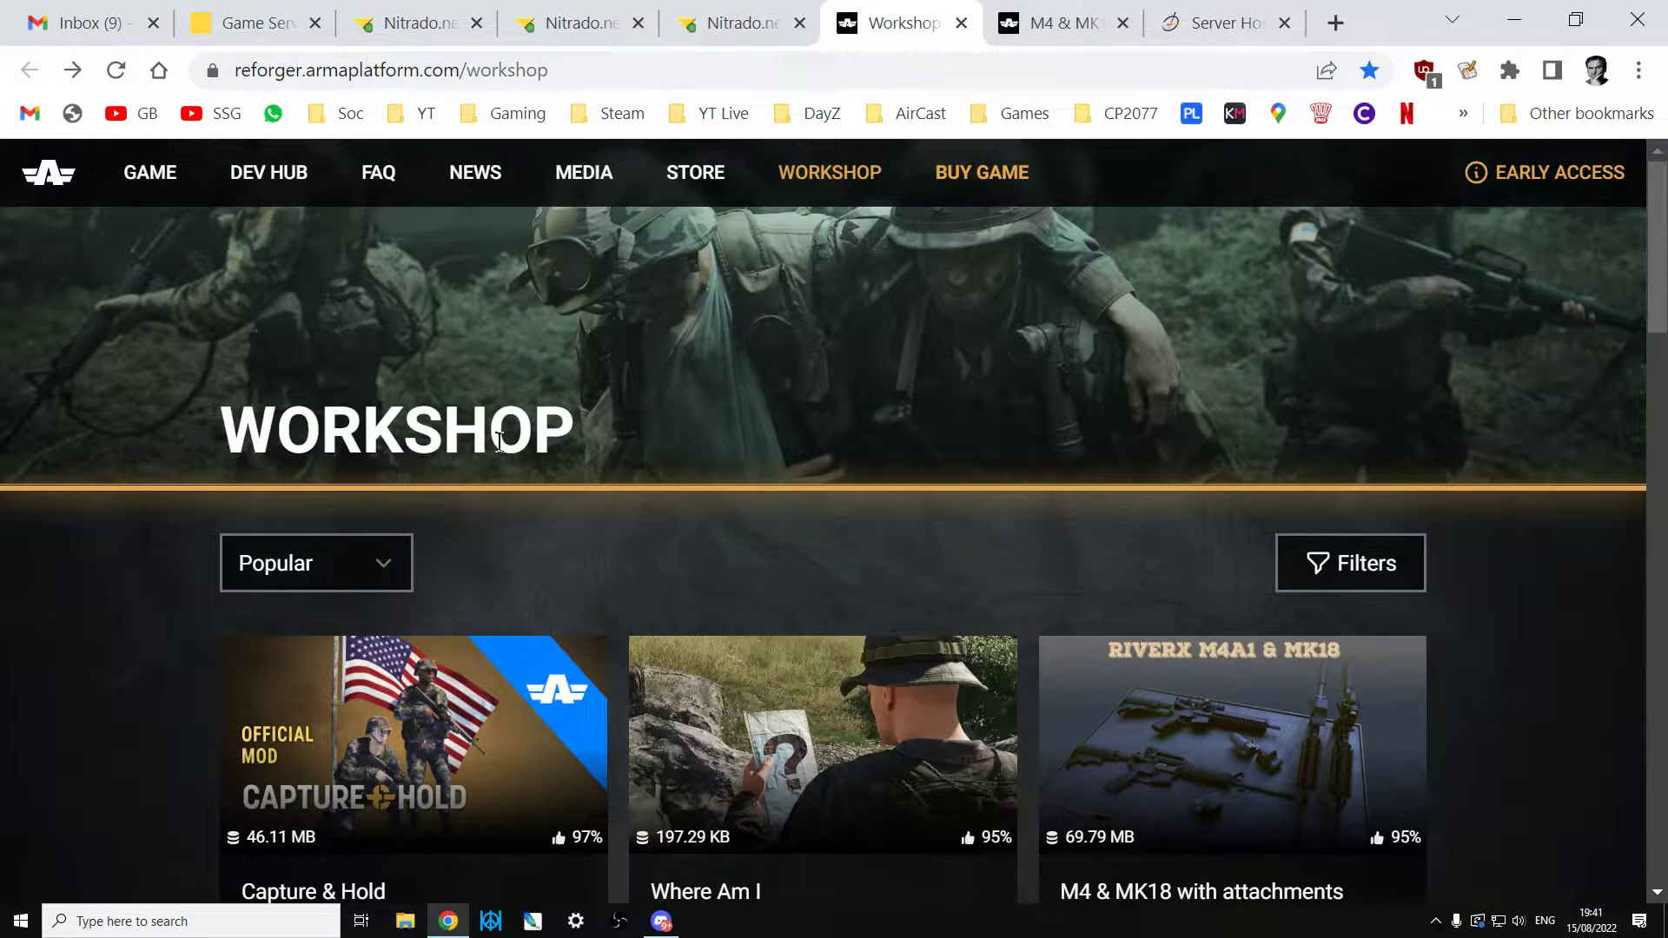
scroll(down, 3)
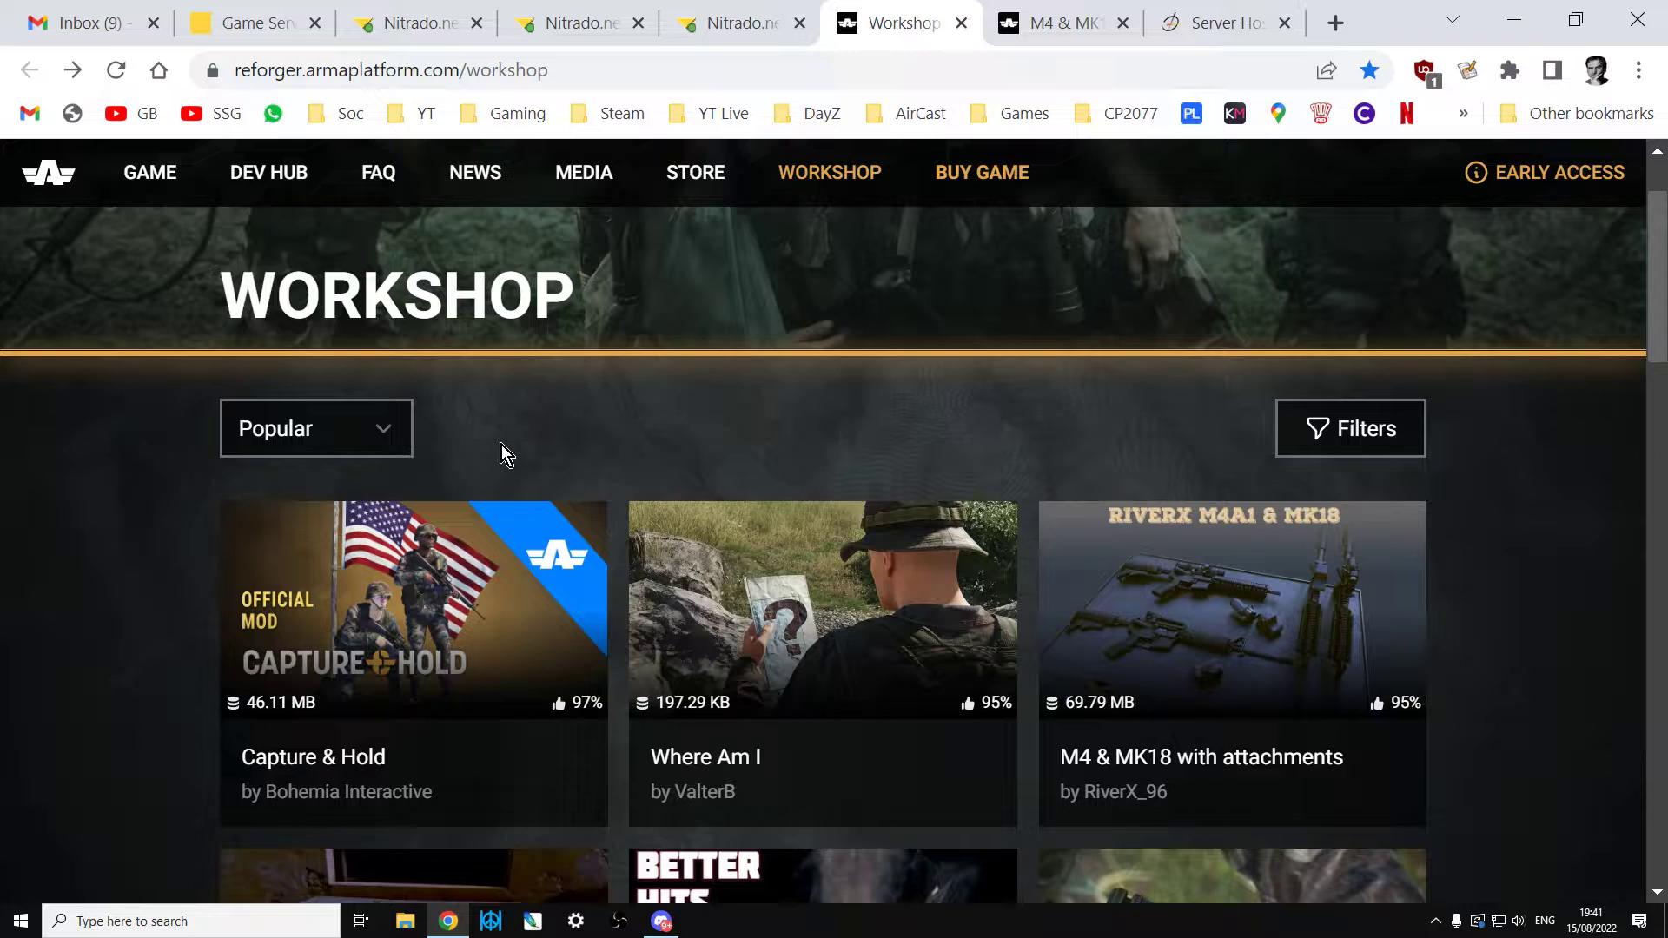
mouse_move(521, 449)
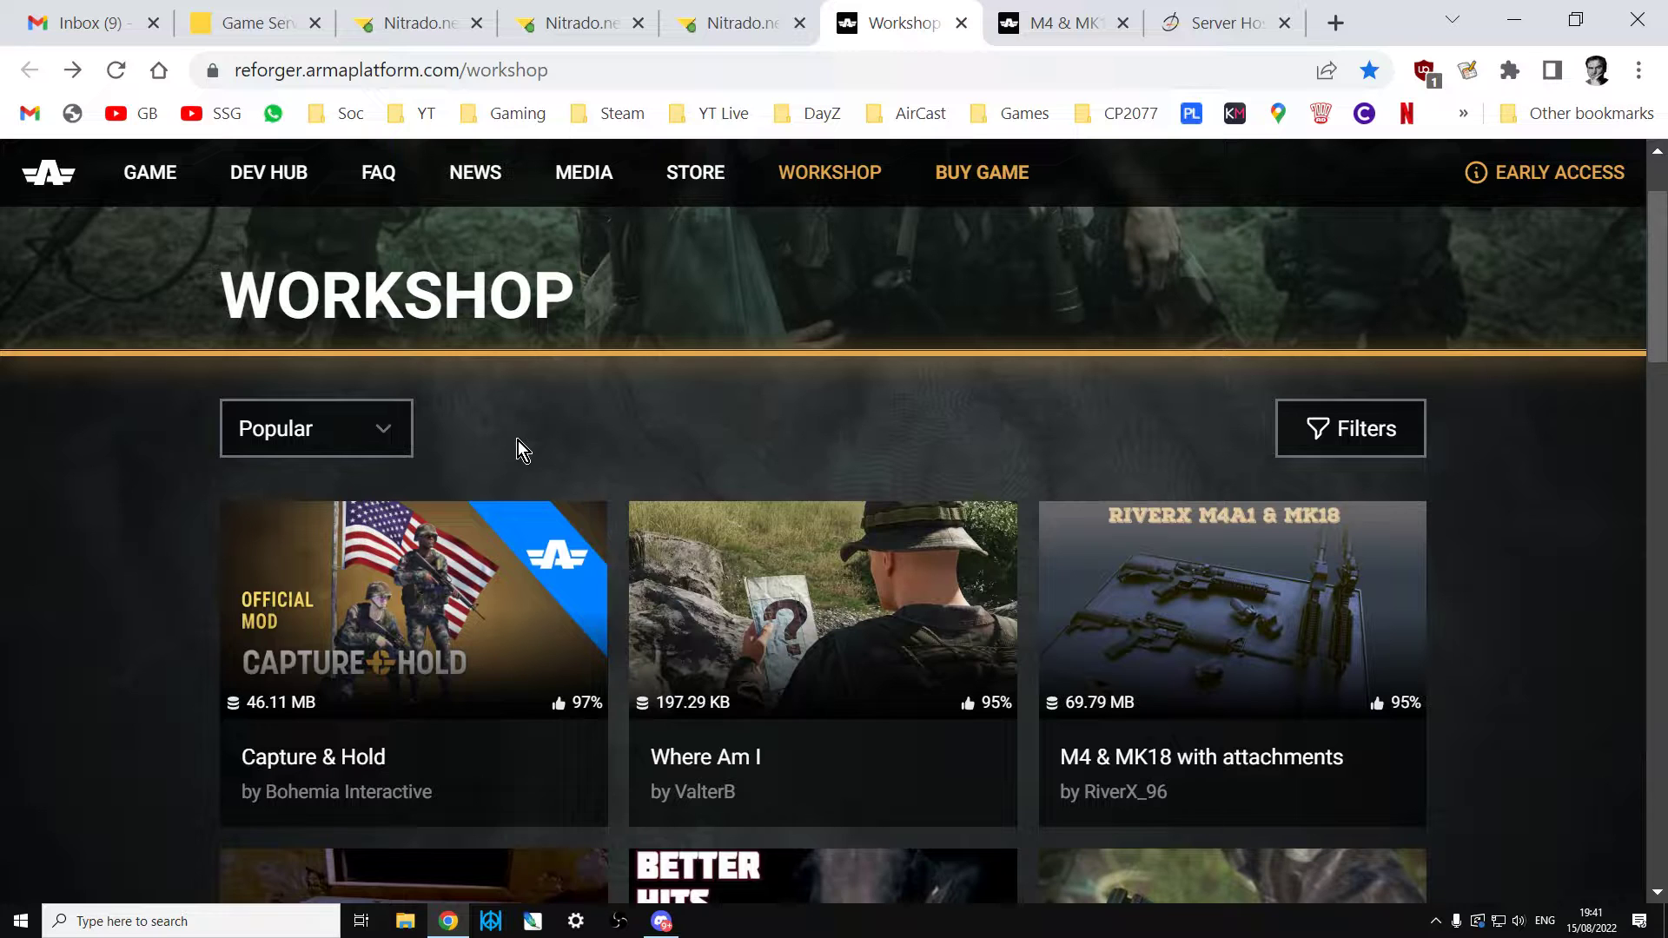
scroll(down, 3)
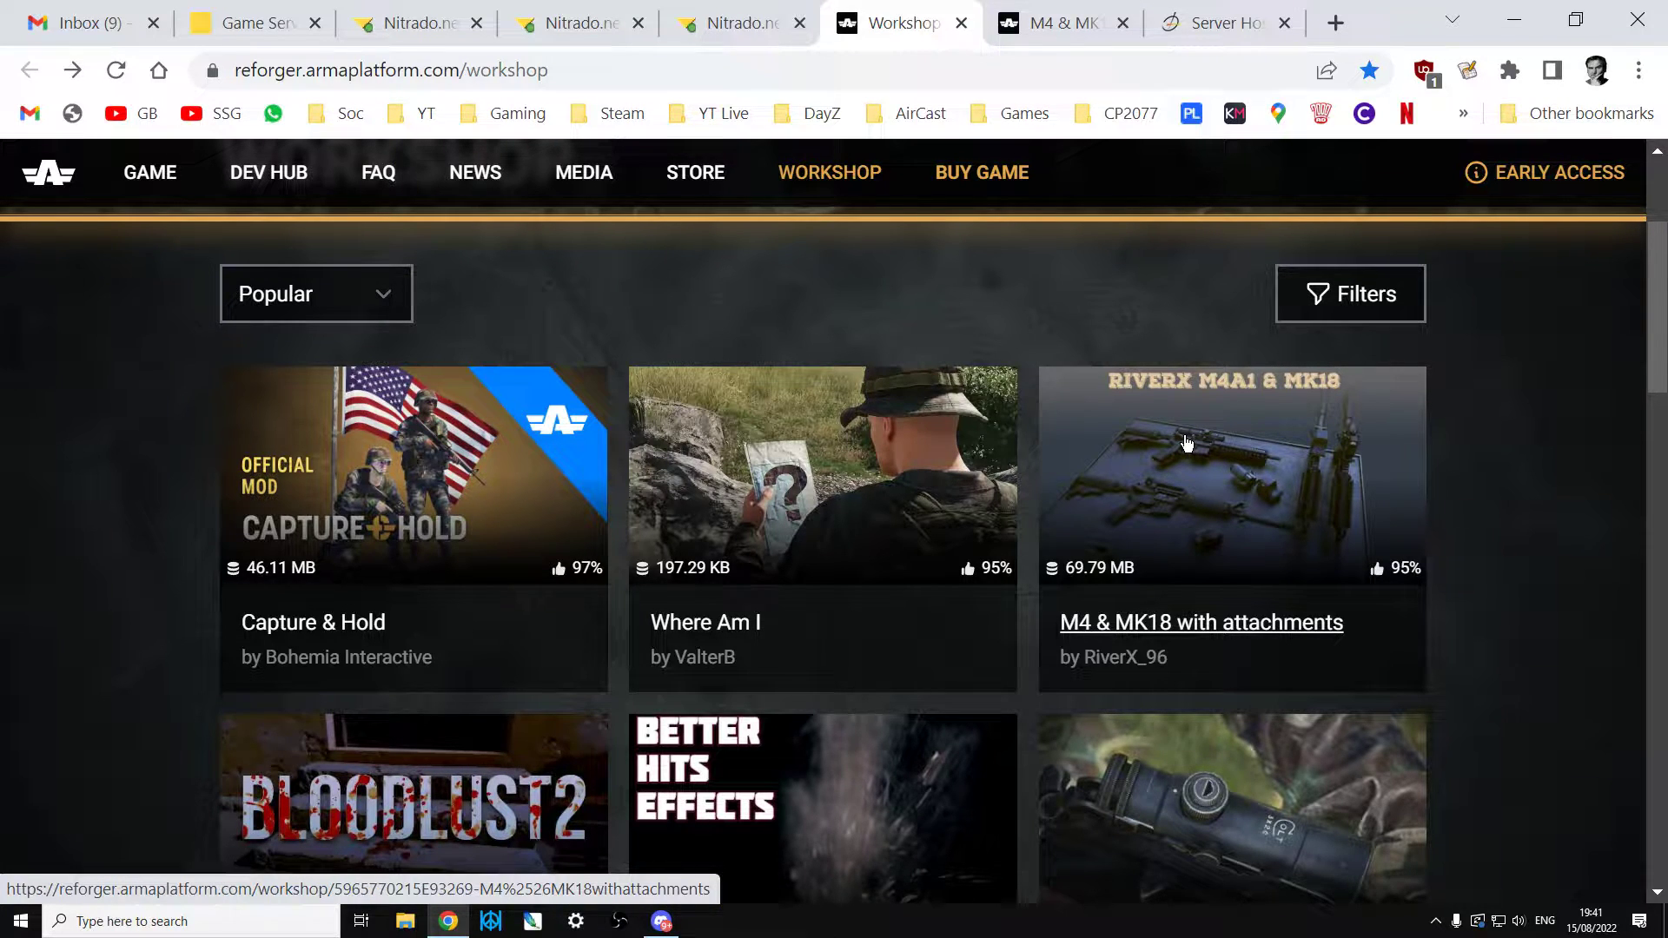
Review the M4 & MK18 with attachments mod page down to its ID and dependencies.
click(1200, 622)
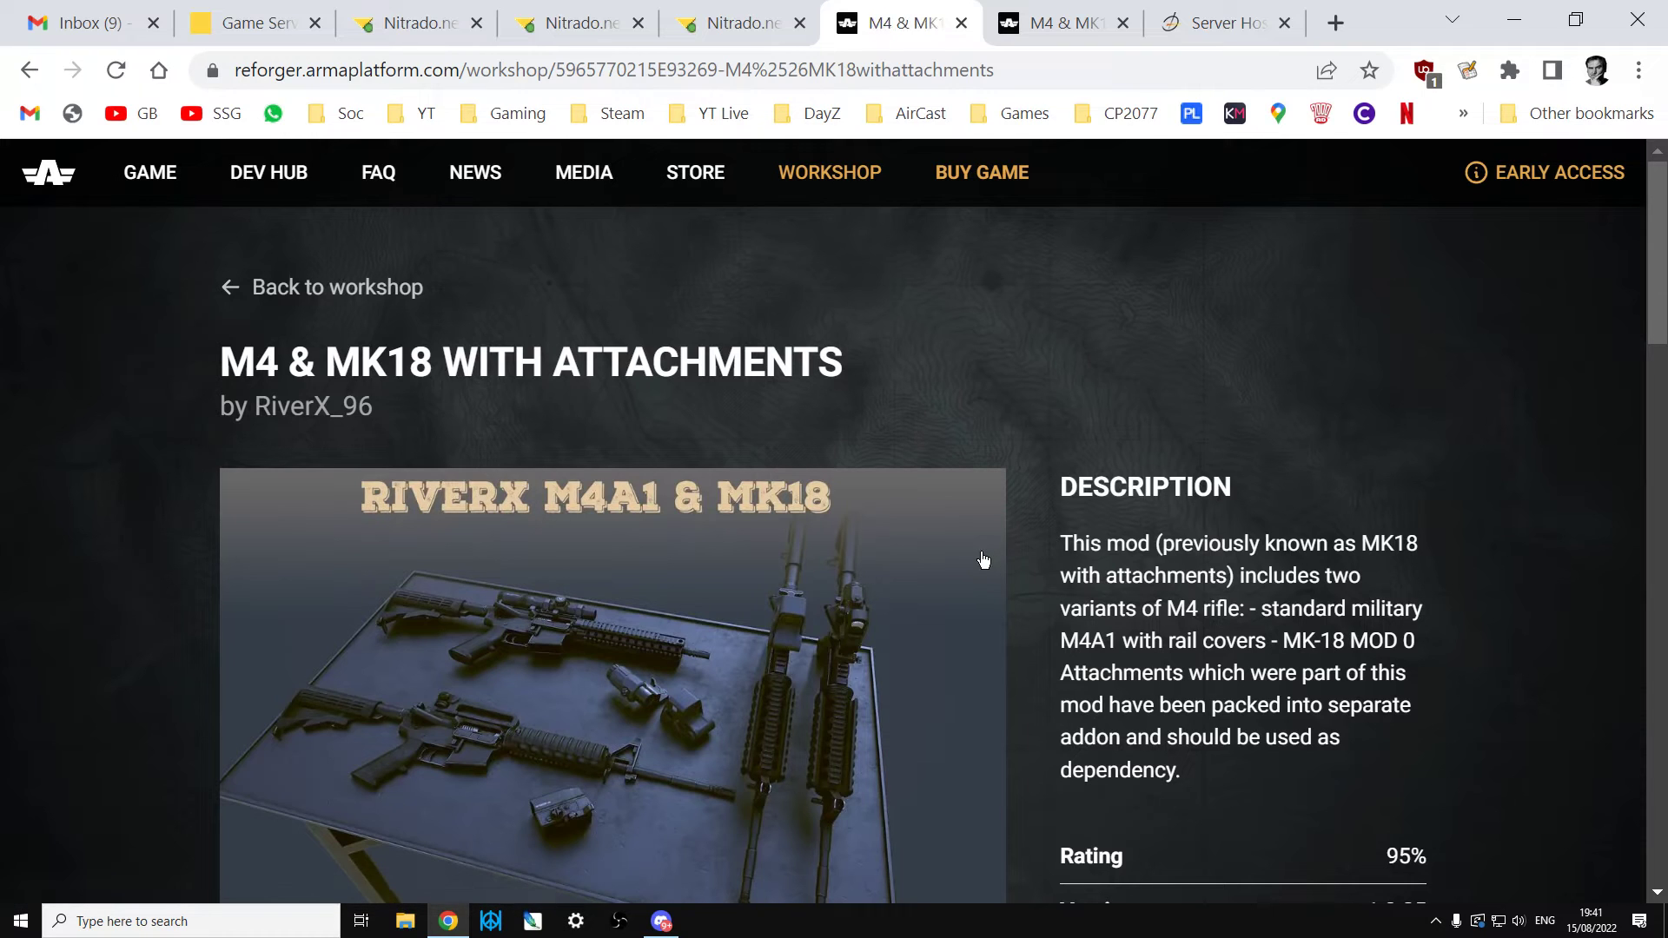
scroll(down, 3)
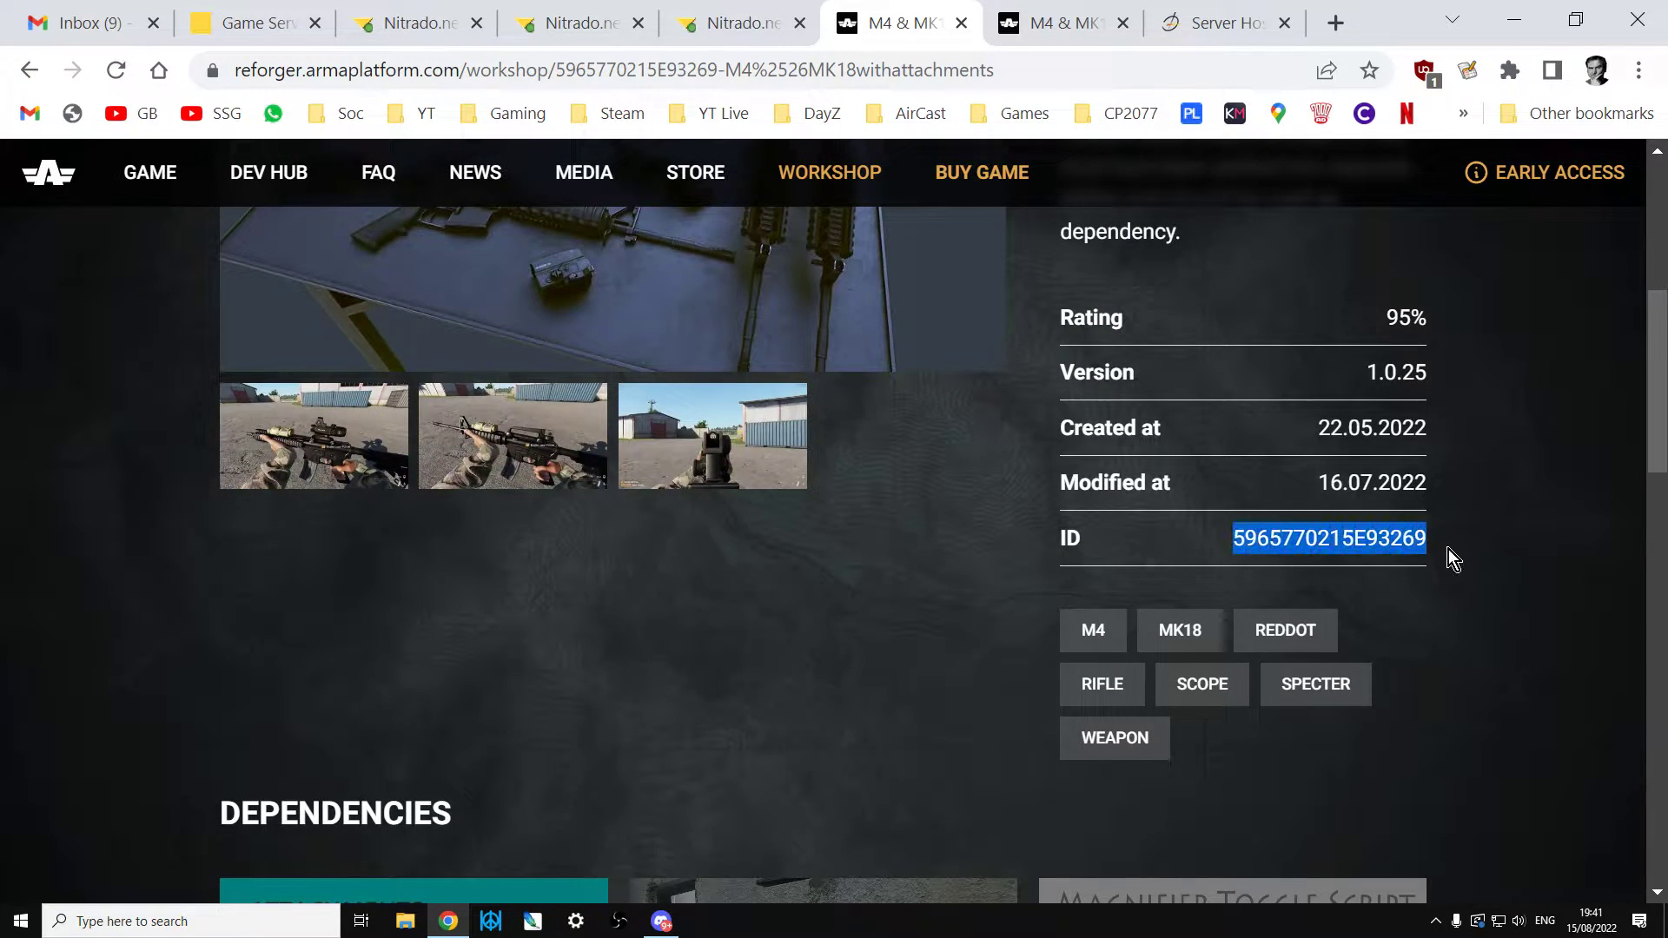
scroll(down, 3)
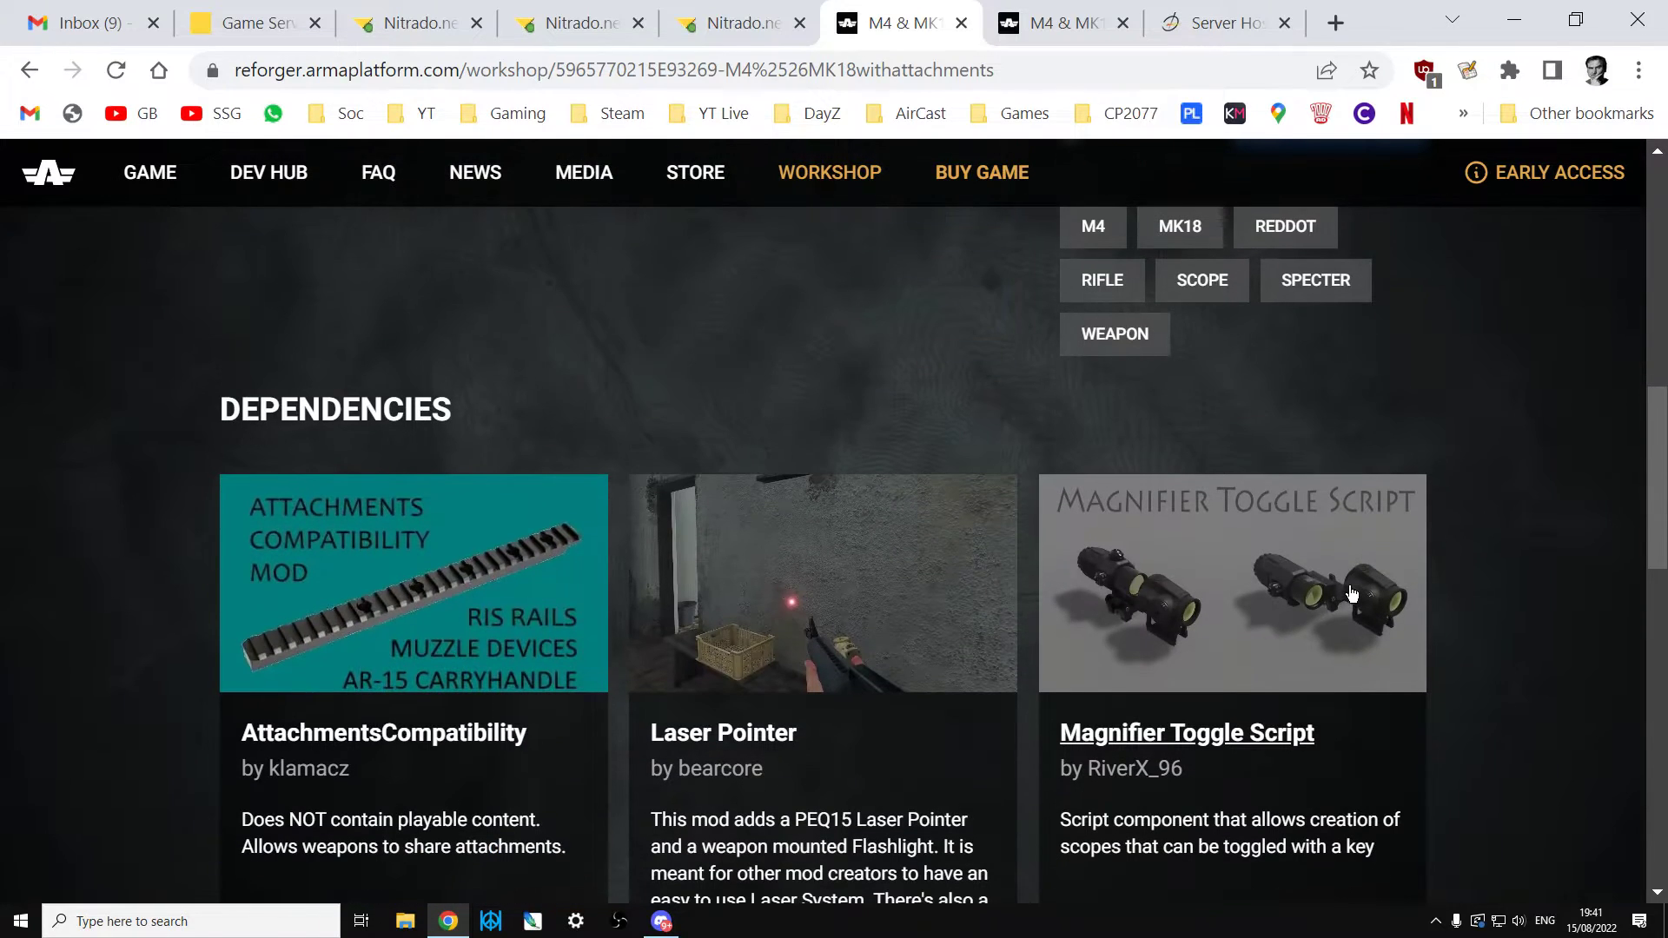
scroll(down, 3)
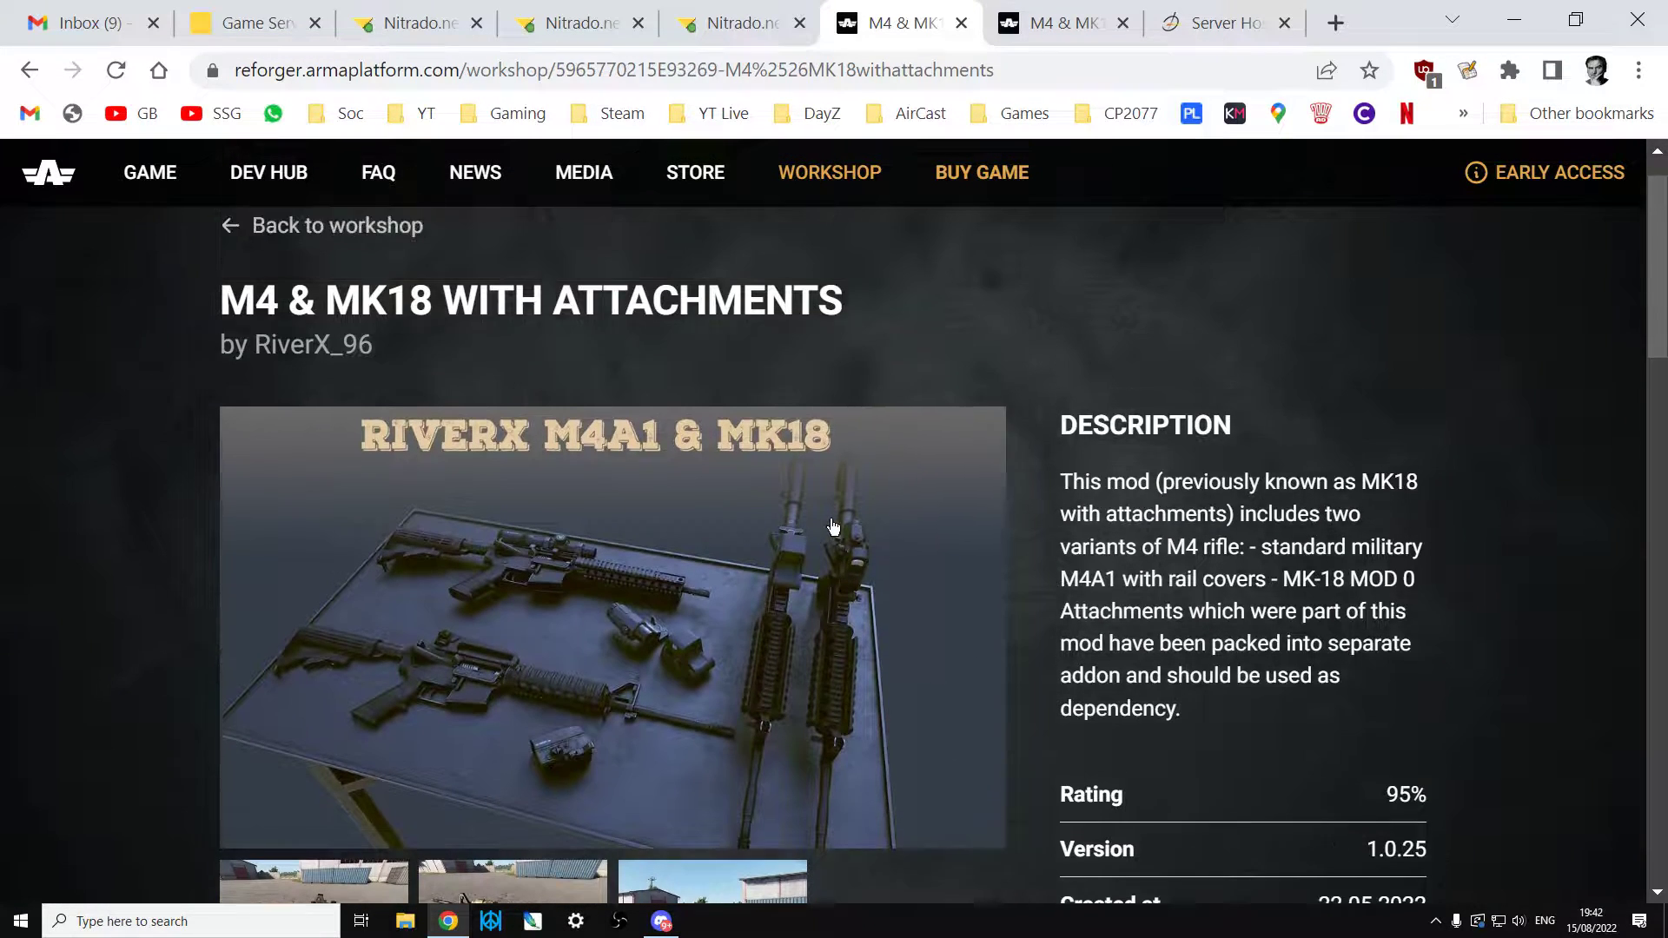
scroll(up, 3)
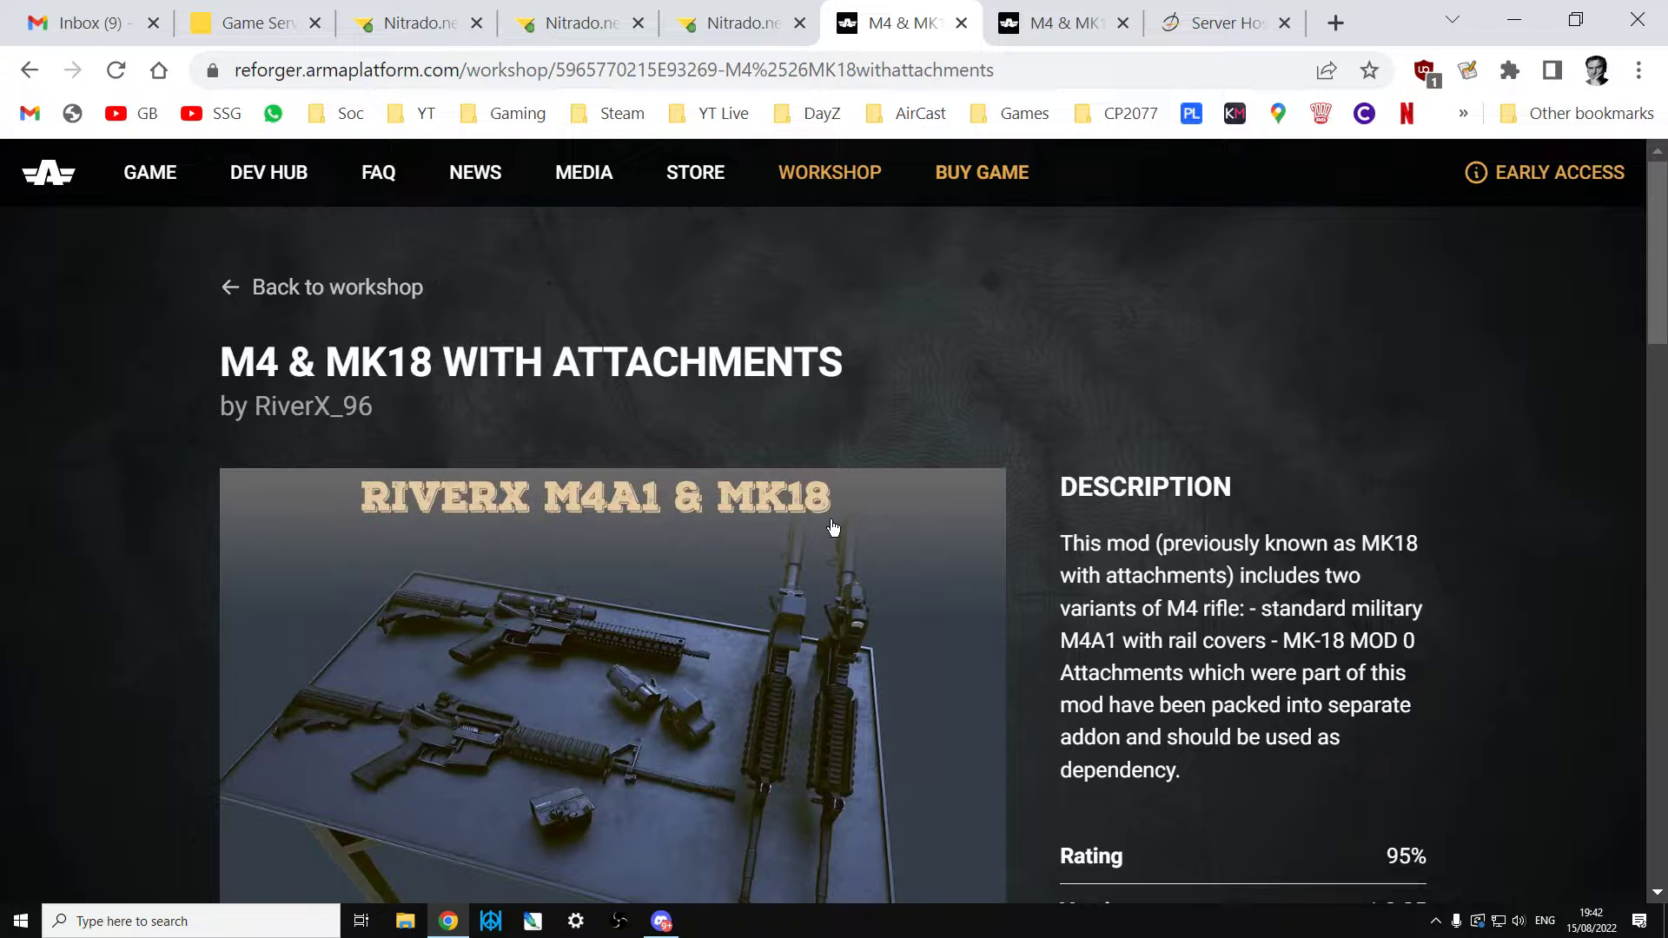
mouse_move(730, 323)
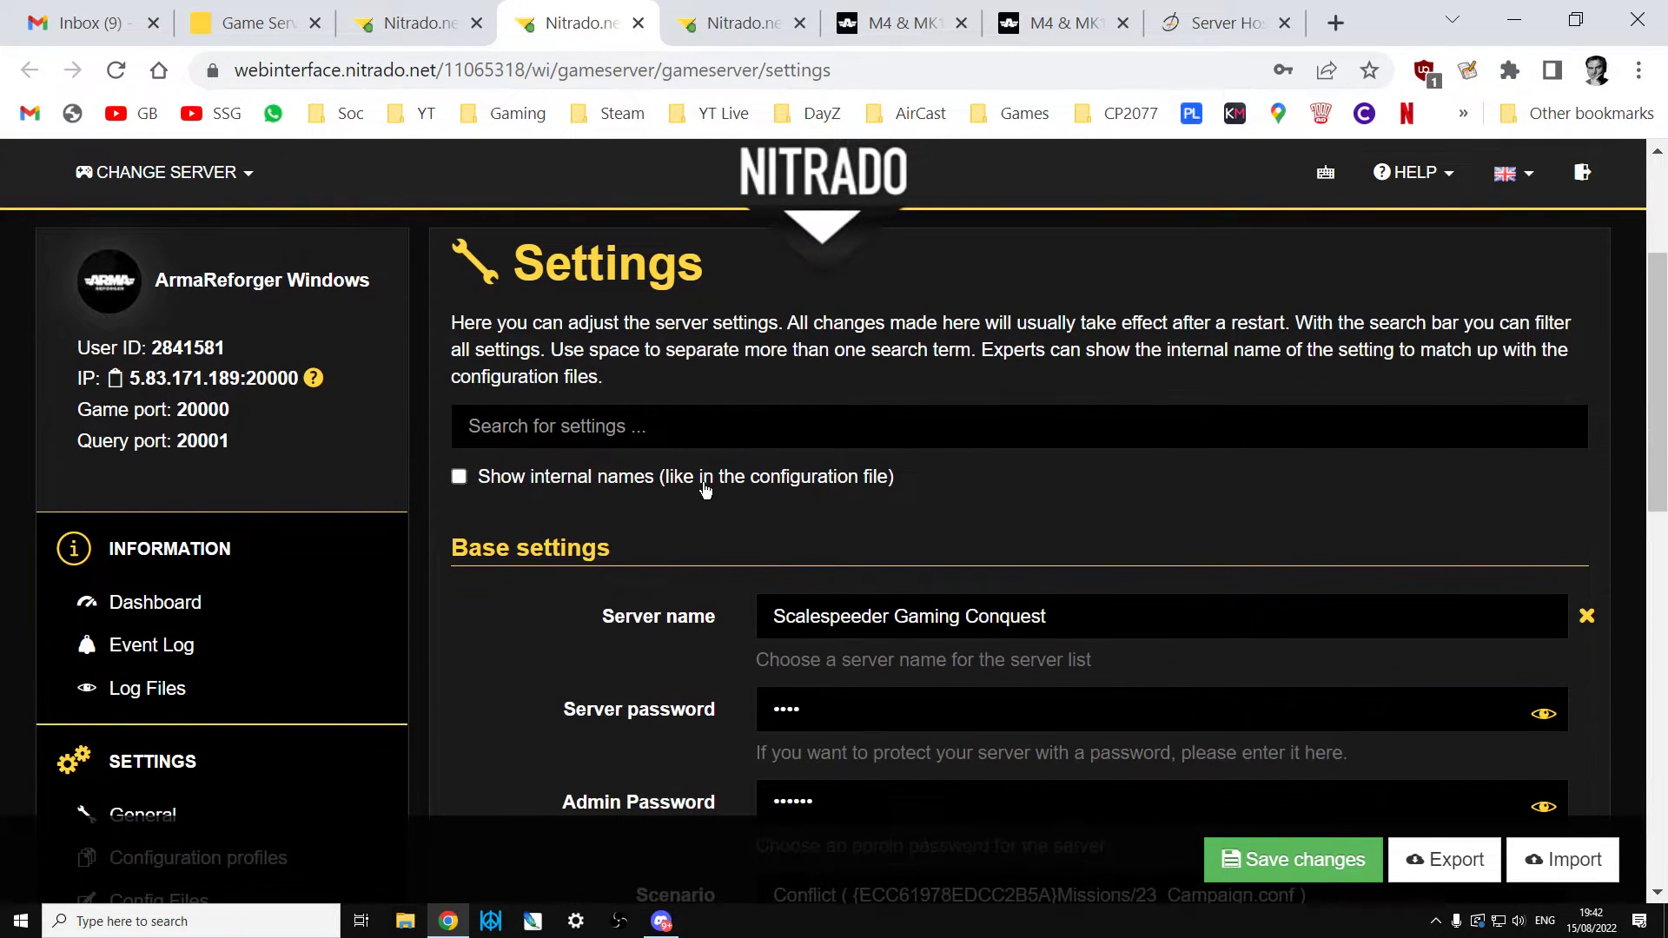
Scroll the General settings down past the Admin Password field.
scroll(down, 3)
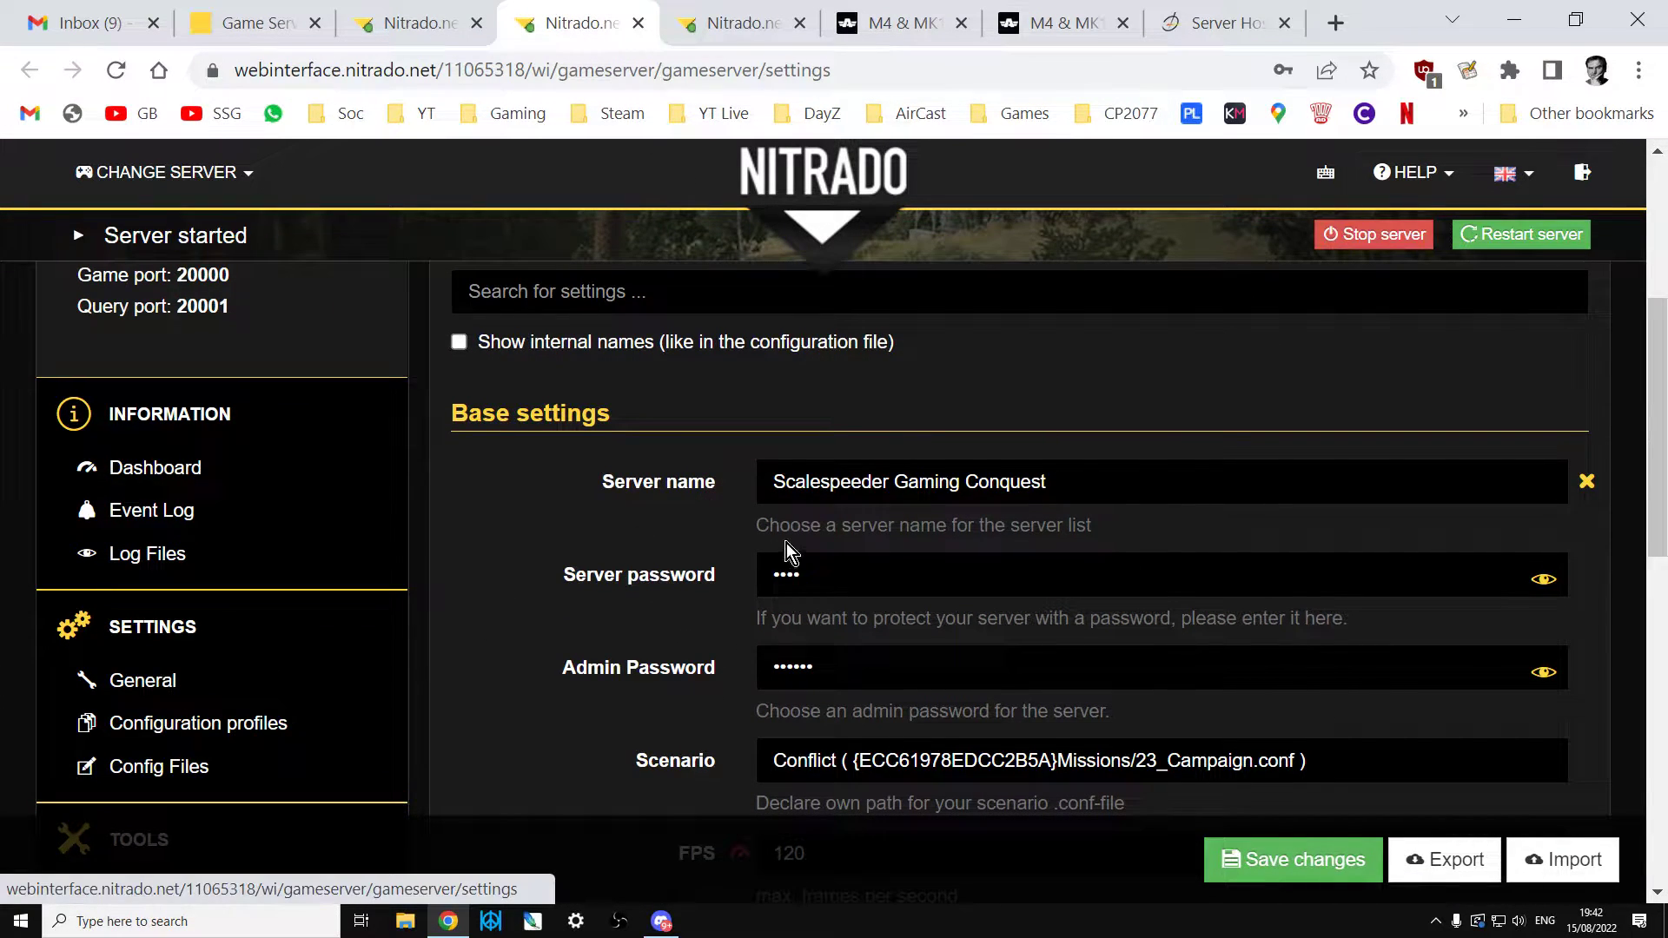
scroll(down, 3)
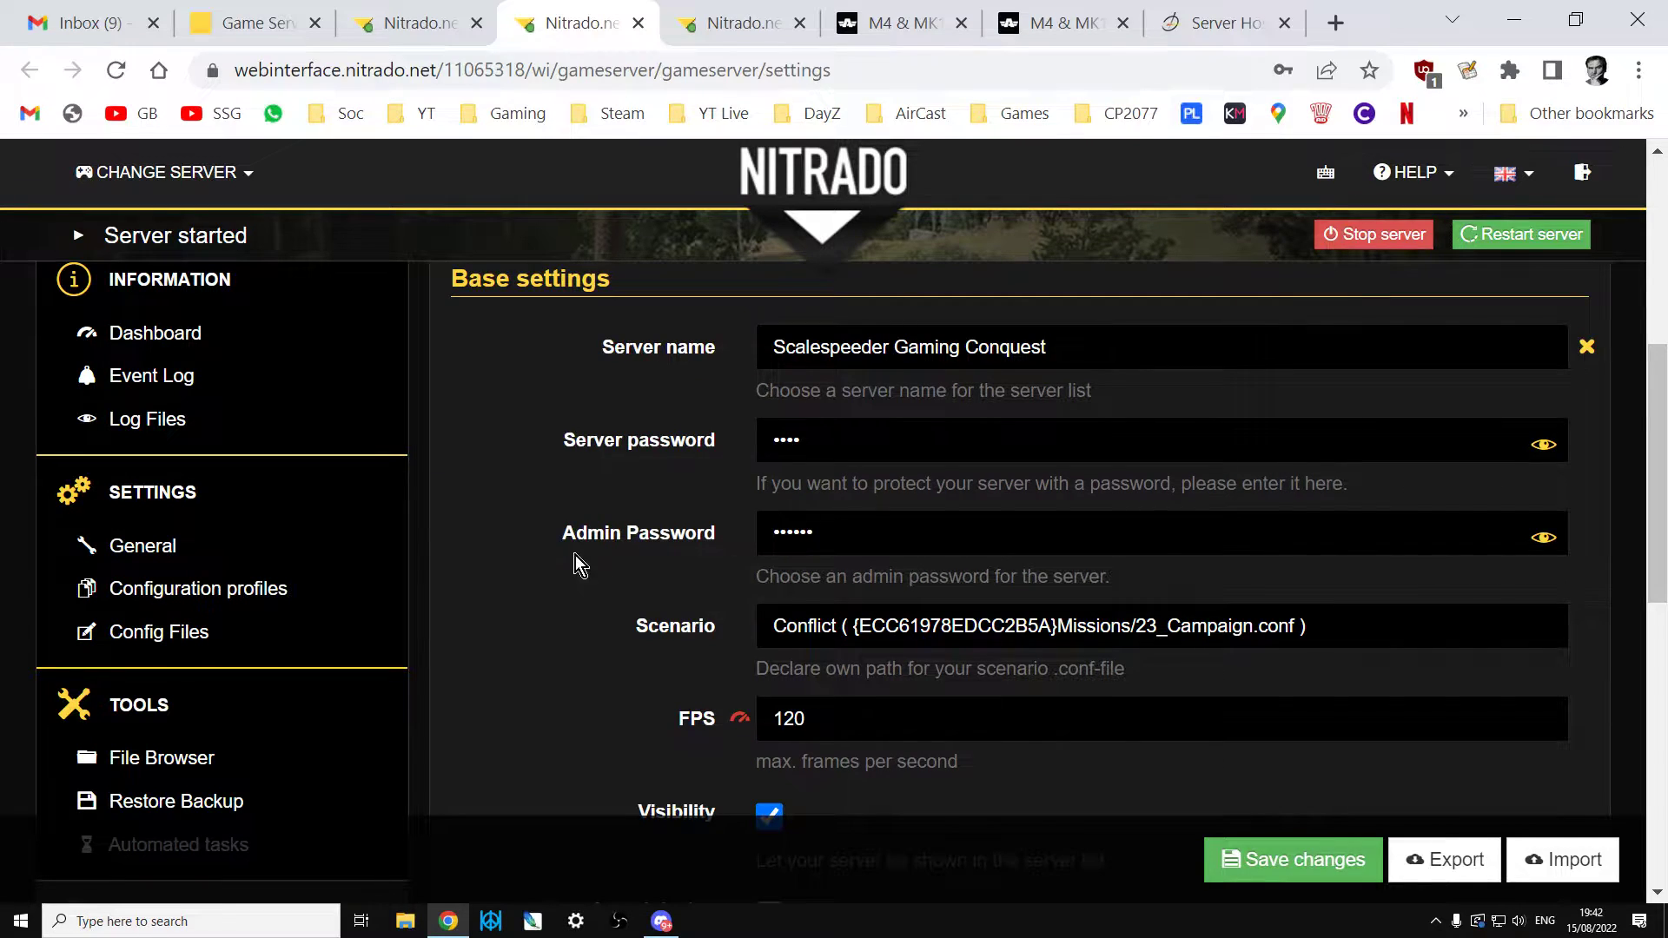
mouse_move(537, 591)
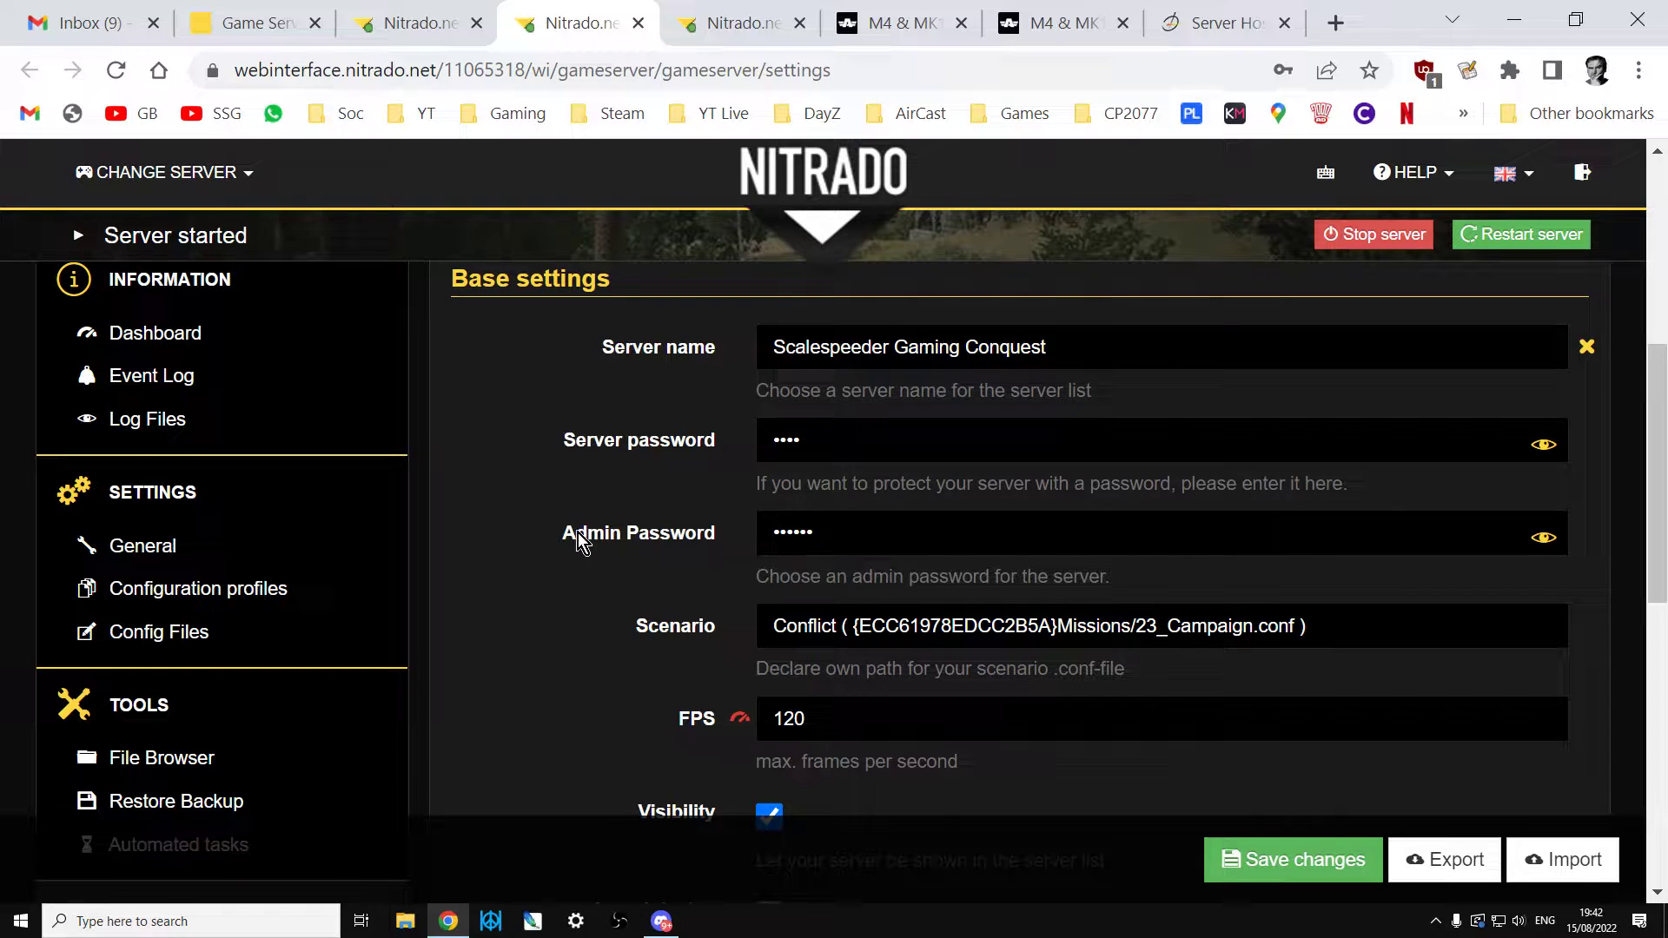
mouse_move(561, 591)
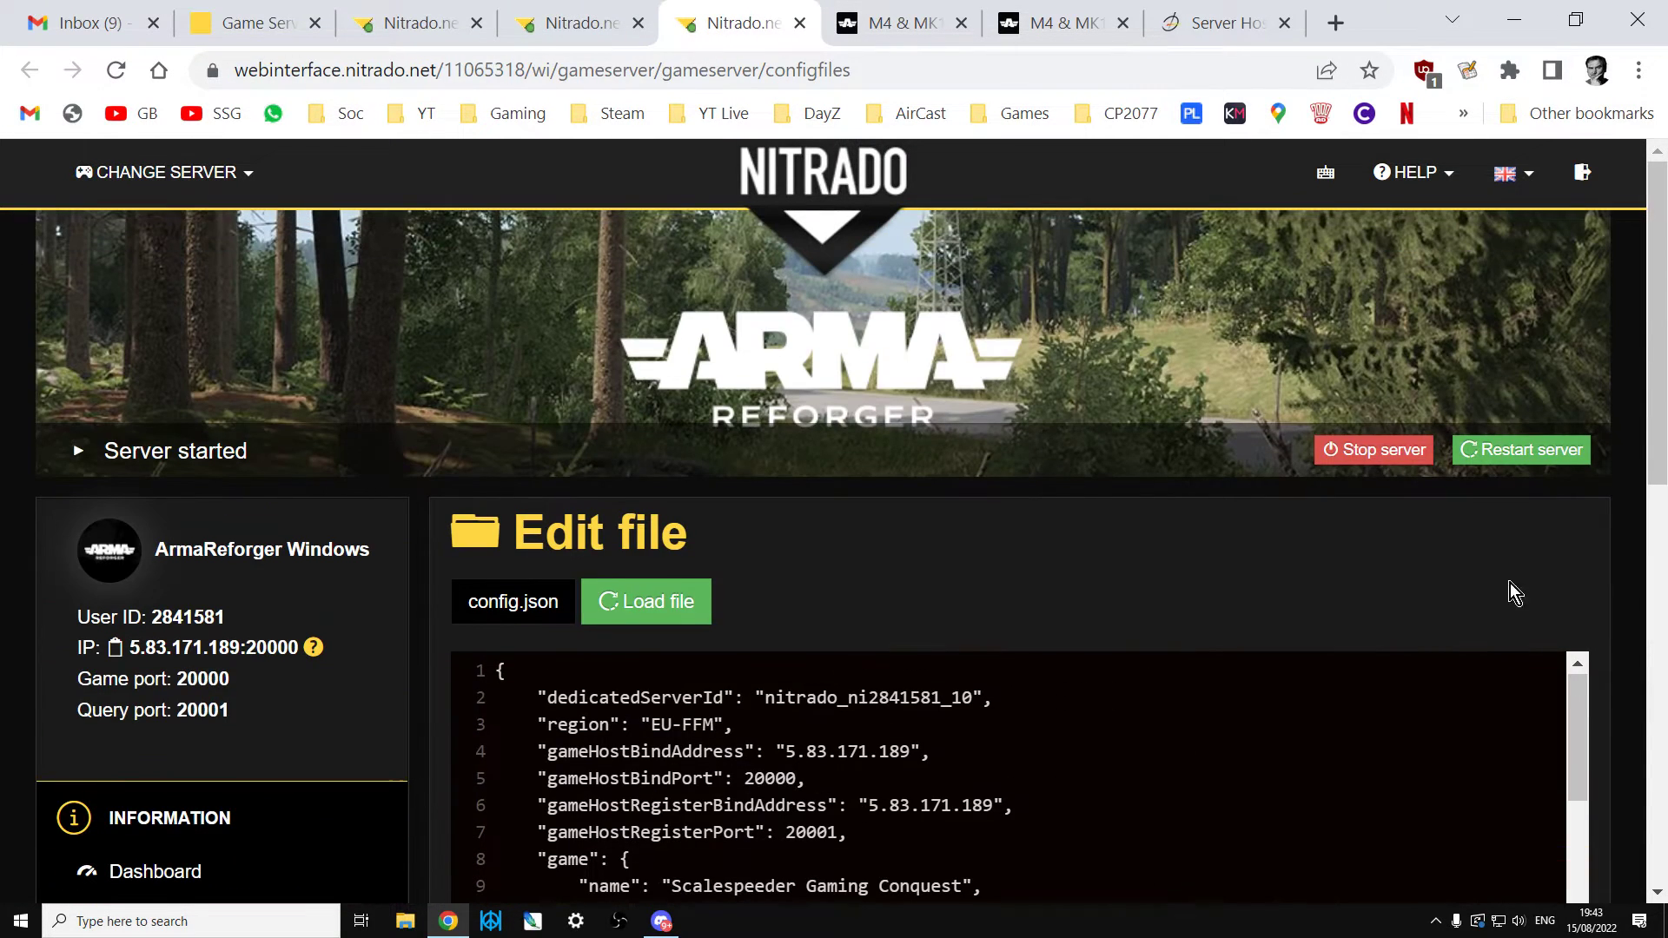
Scroll config.json to the mods array with AttachmentsCompatability, BetterVehicles and Riverx M4A1/MK18.
scroll(down, 3)
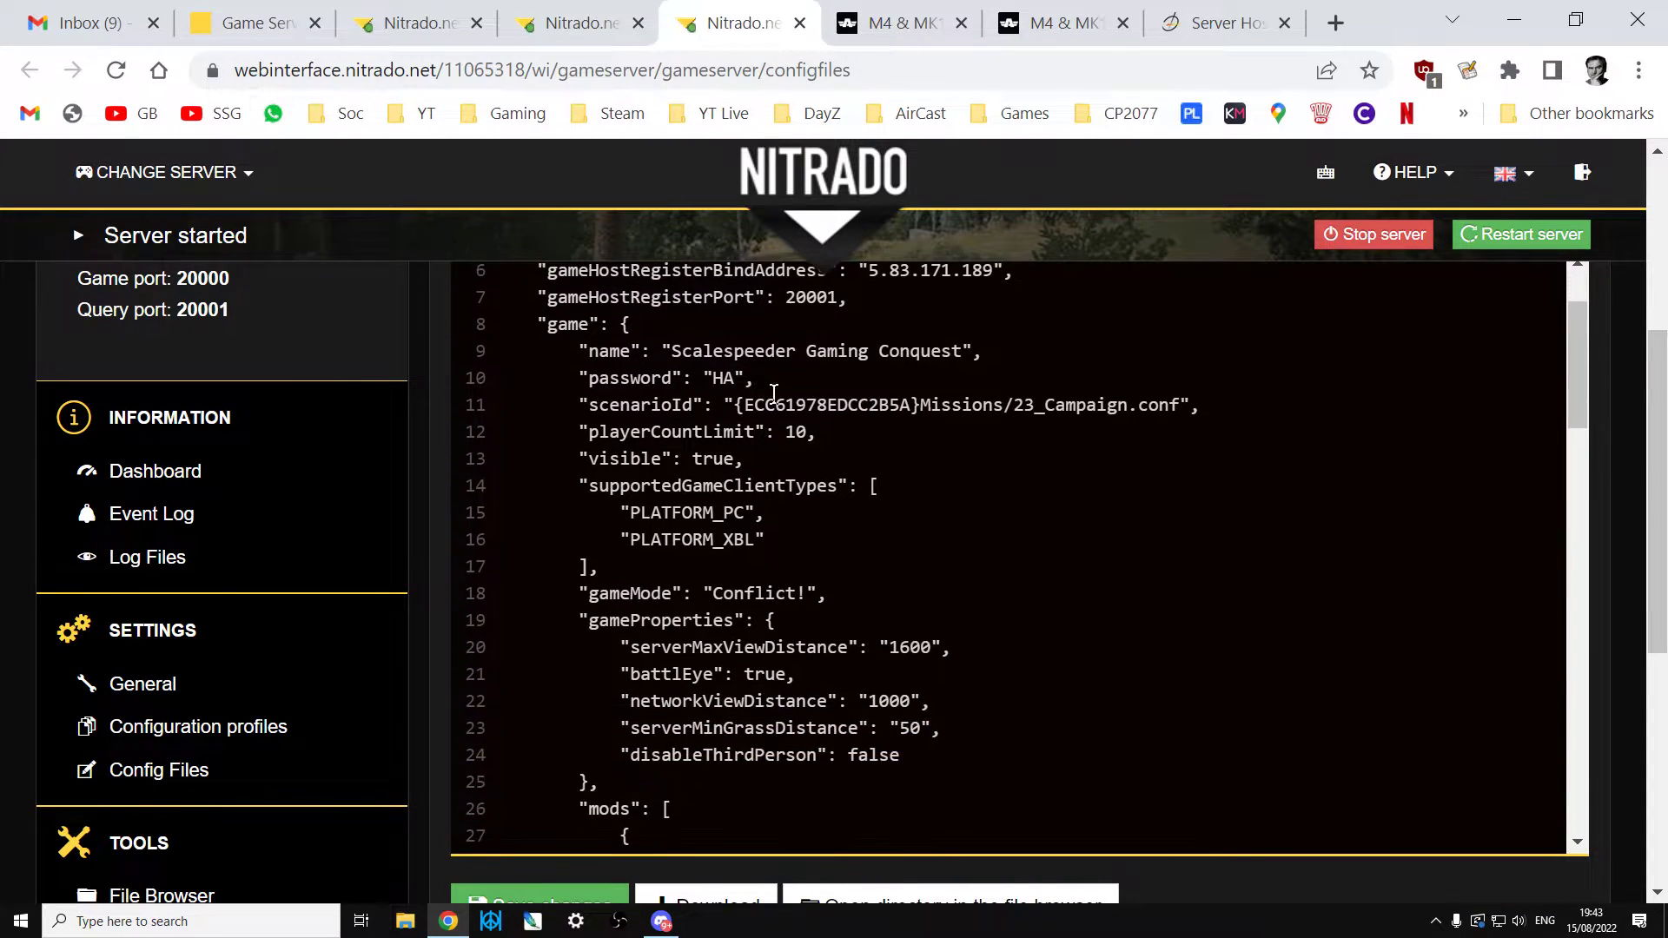
scroll(down, 3)
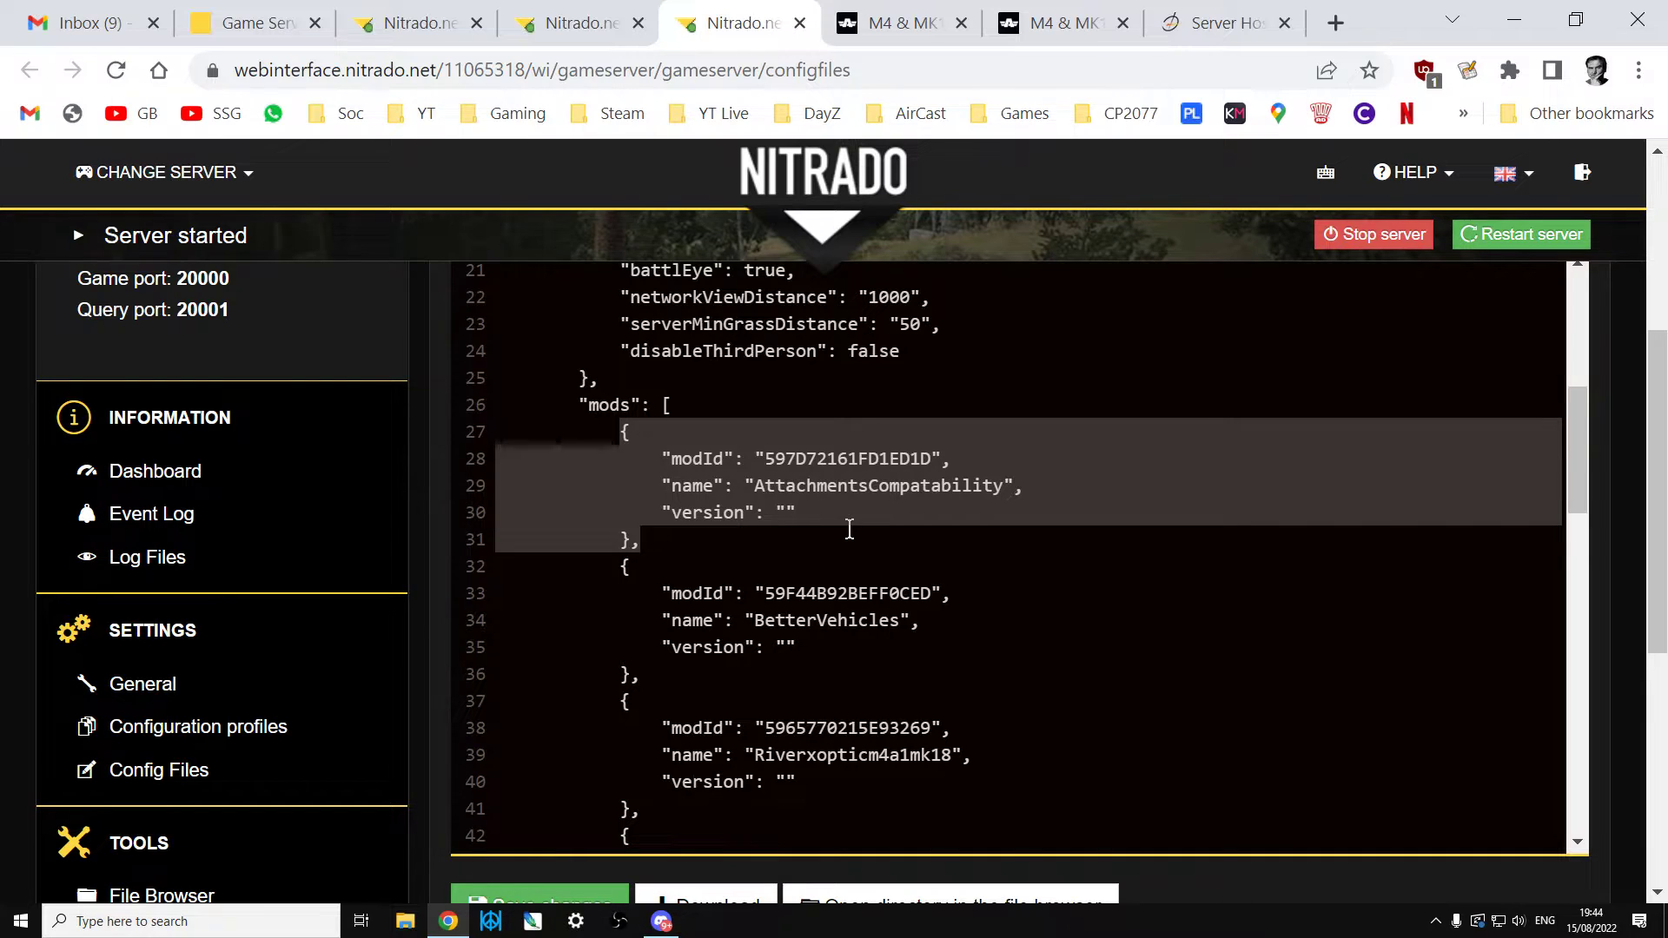
mouse_move(594, 436)
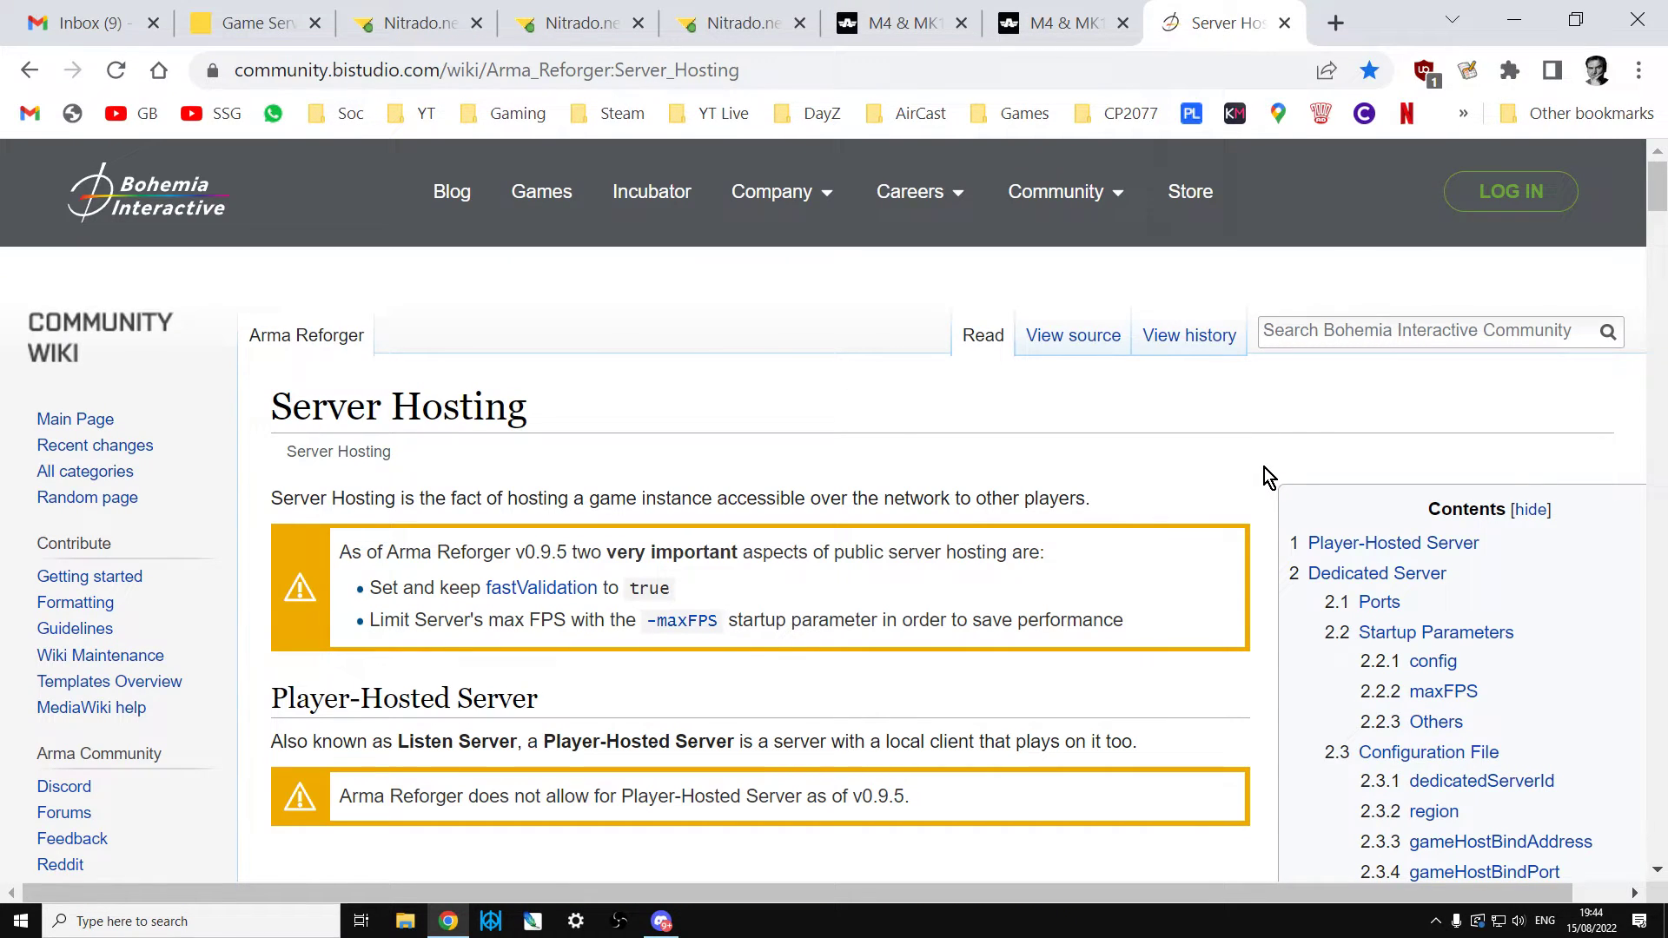
mouse_move(1231, 469)
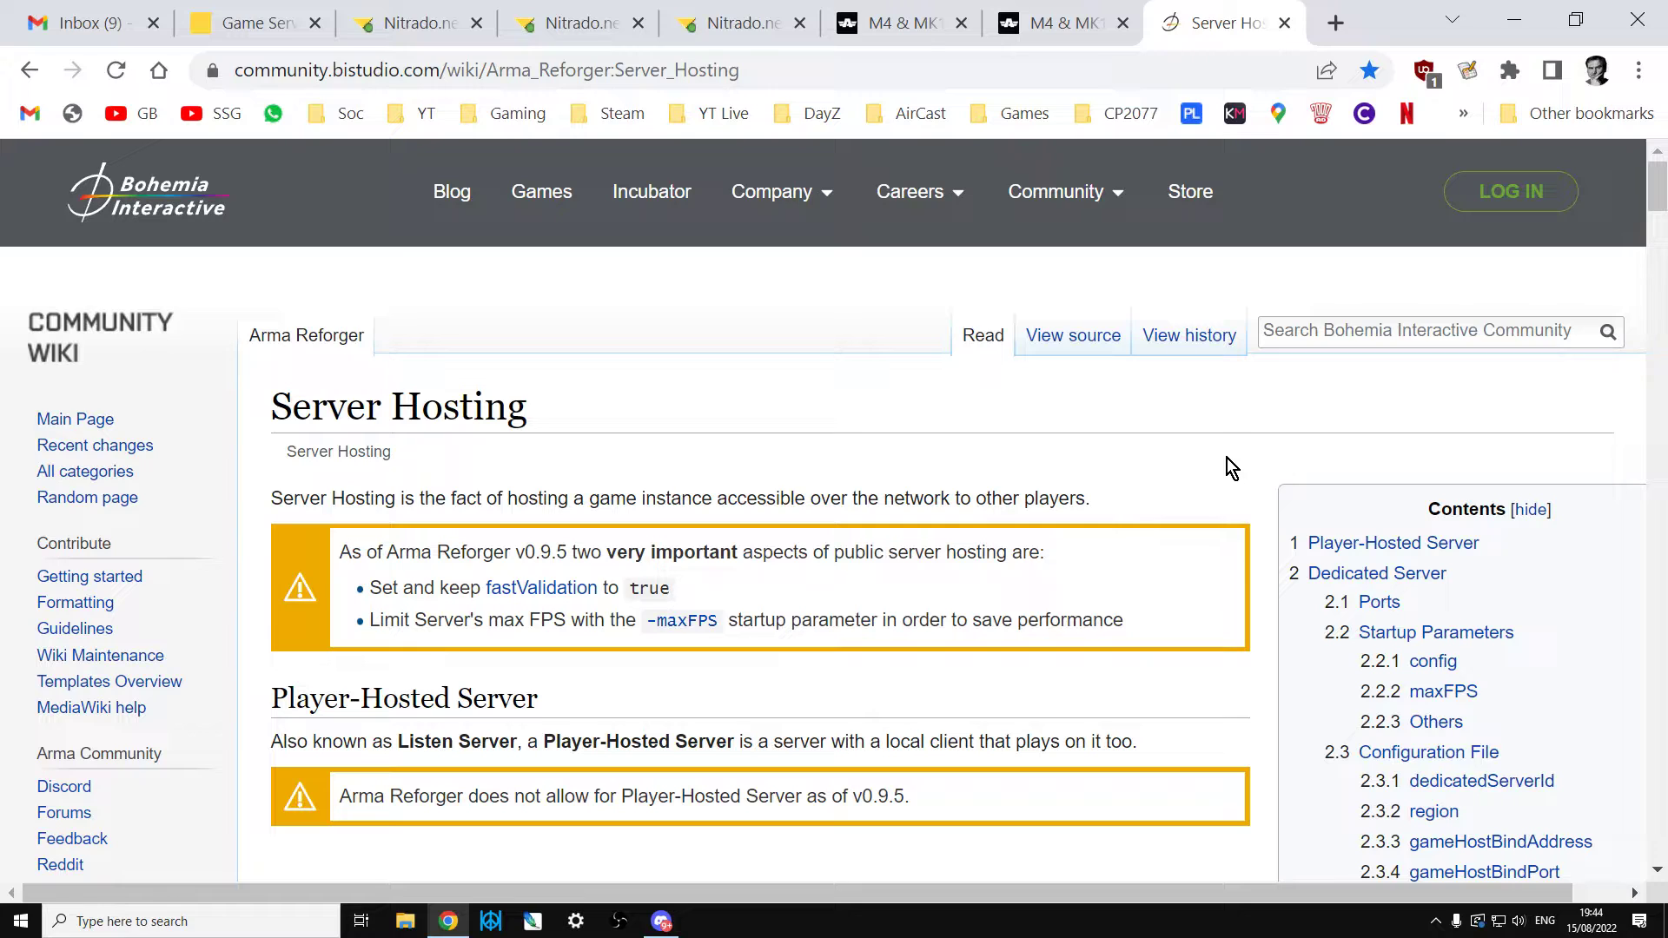
Review the wiki's example config mods block, then return to the Workshop mod listing.
scroll(down, 3)
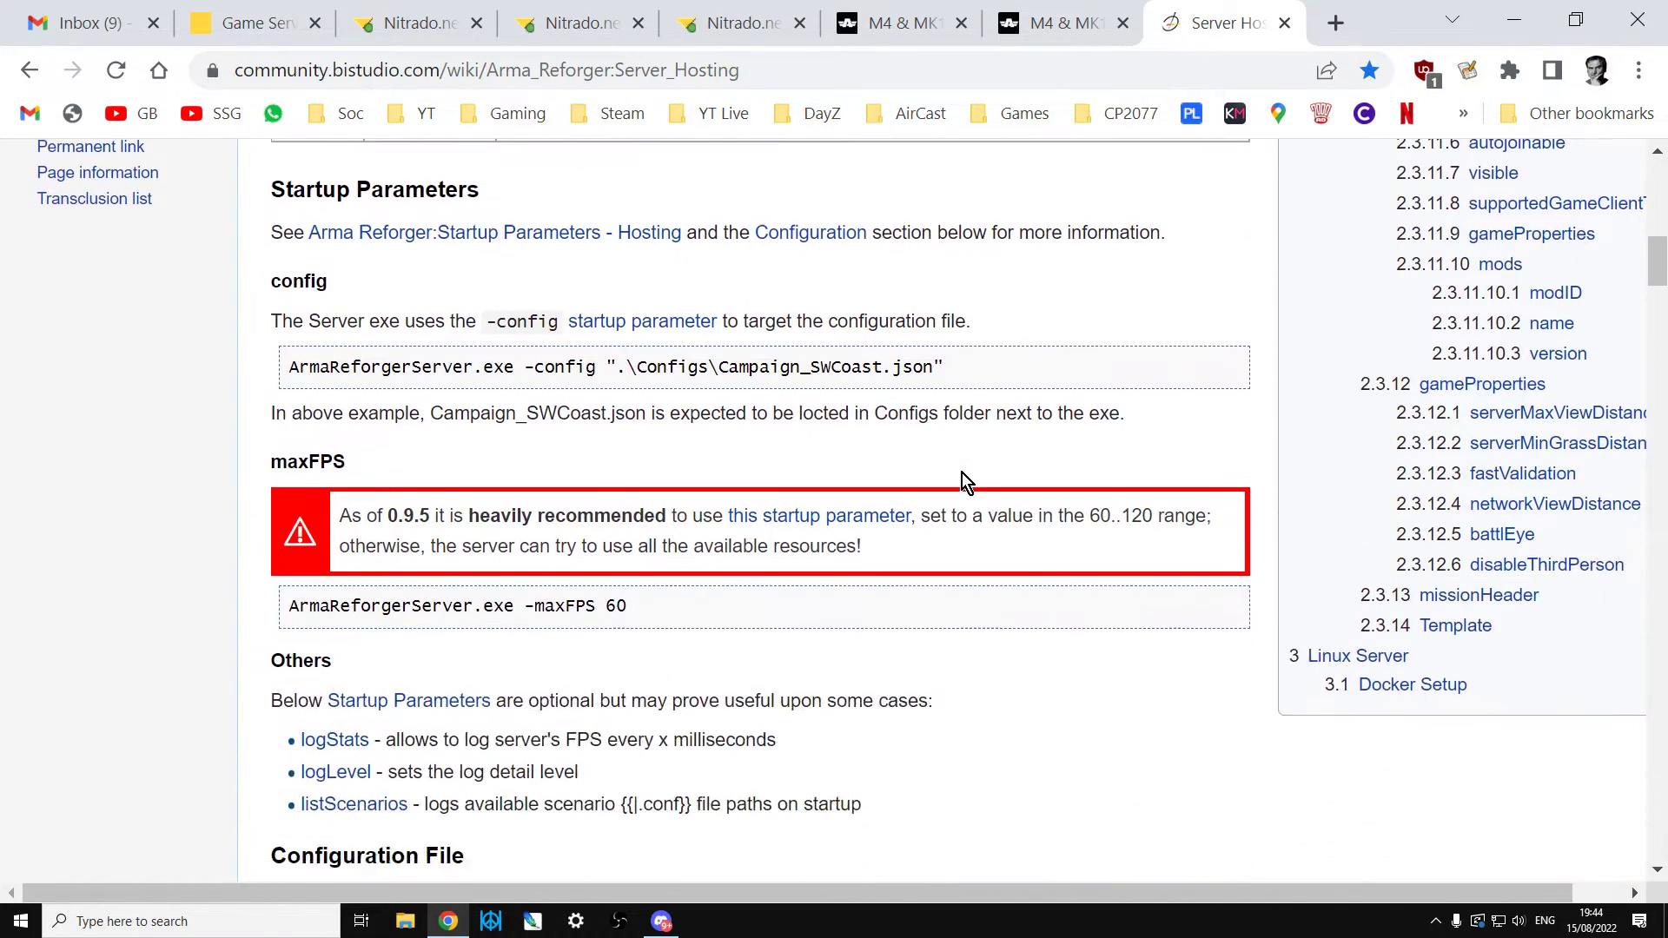
scroll(down, 3)
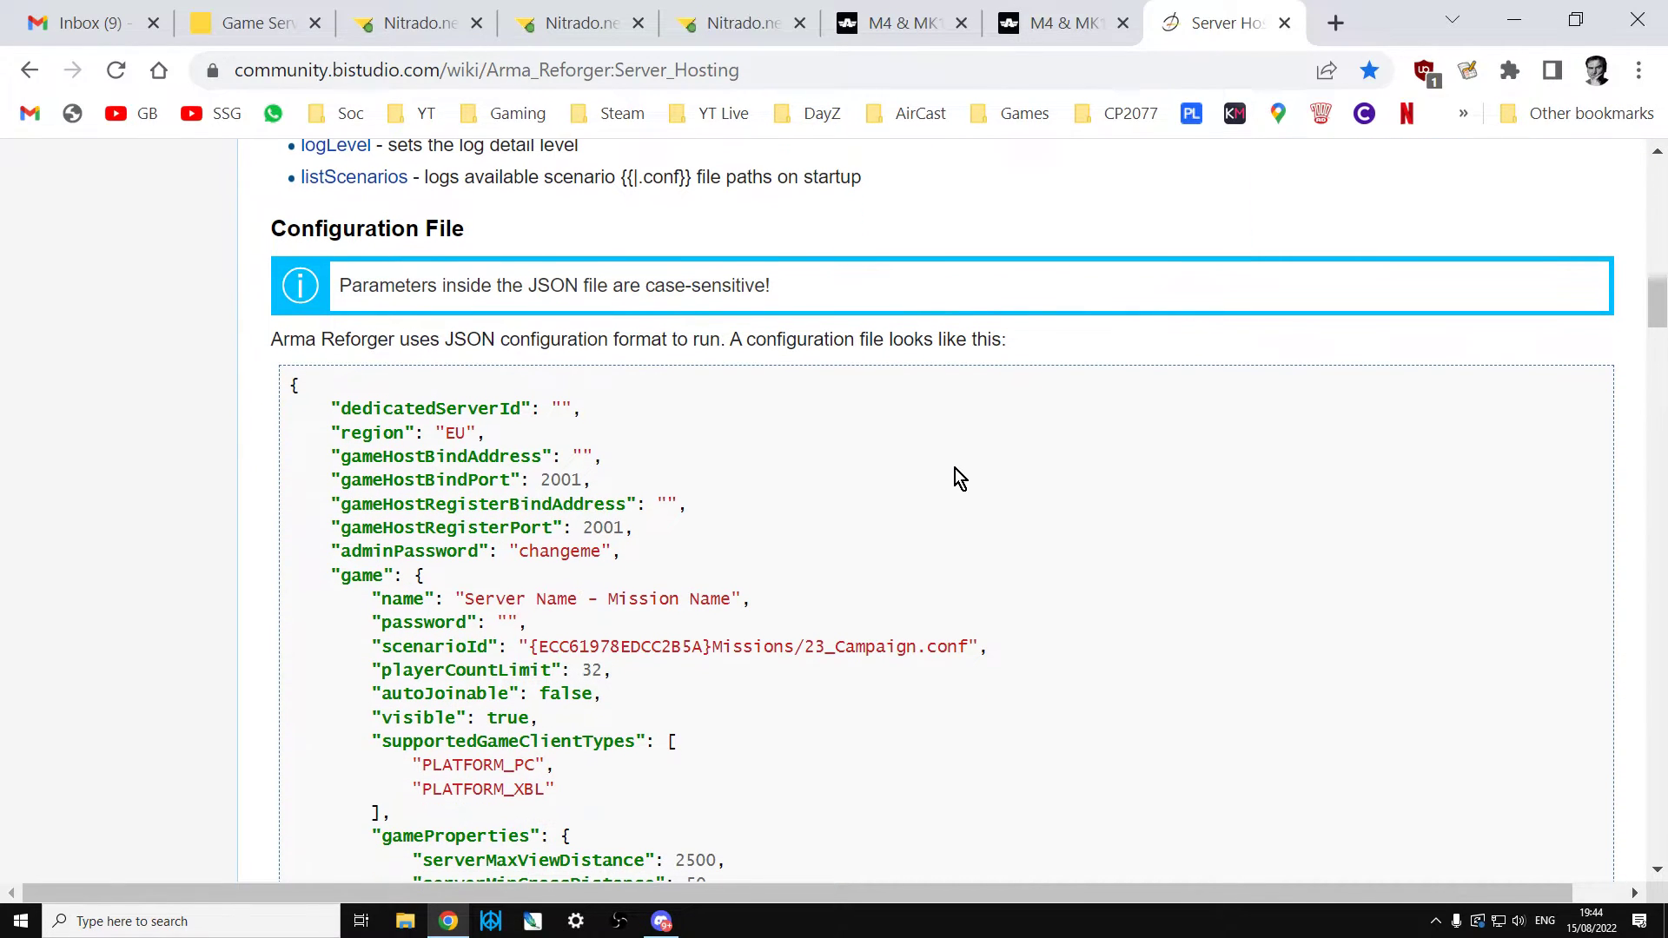
scroll(down, 3)
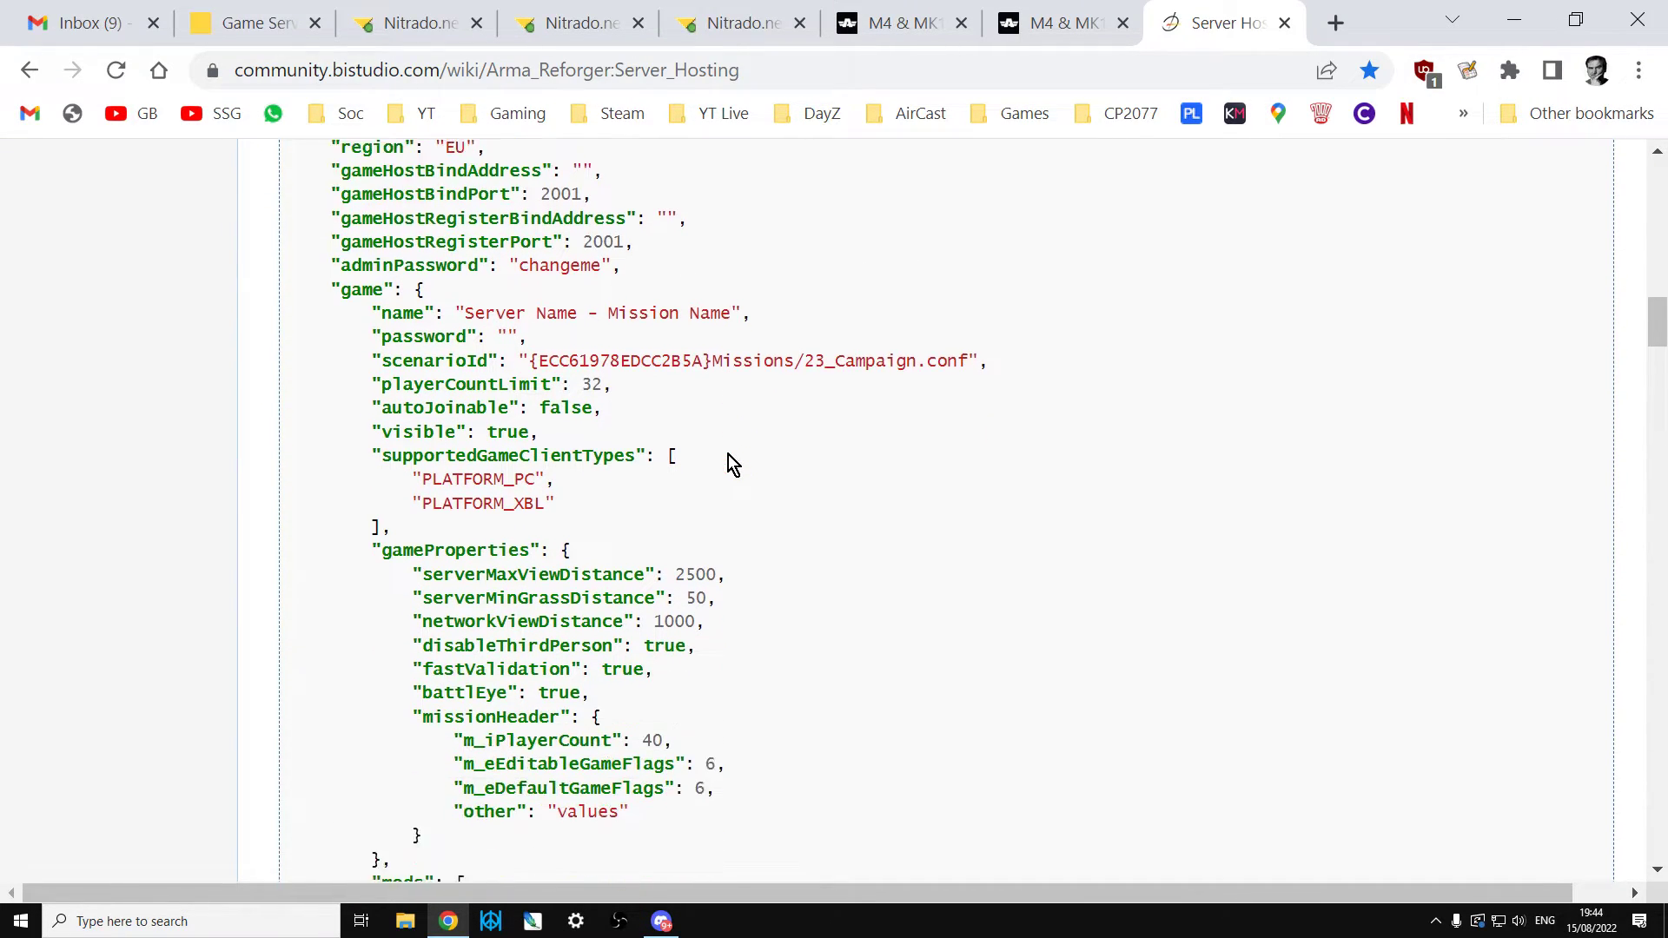
scroll(down, 3)
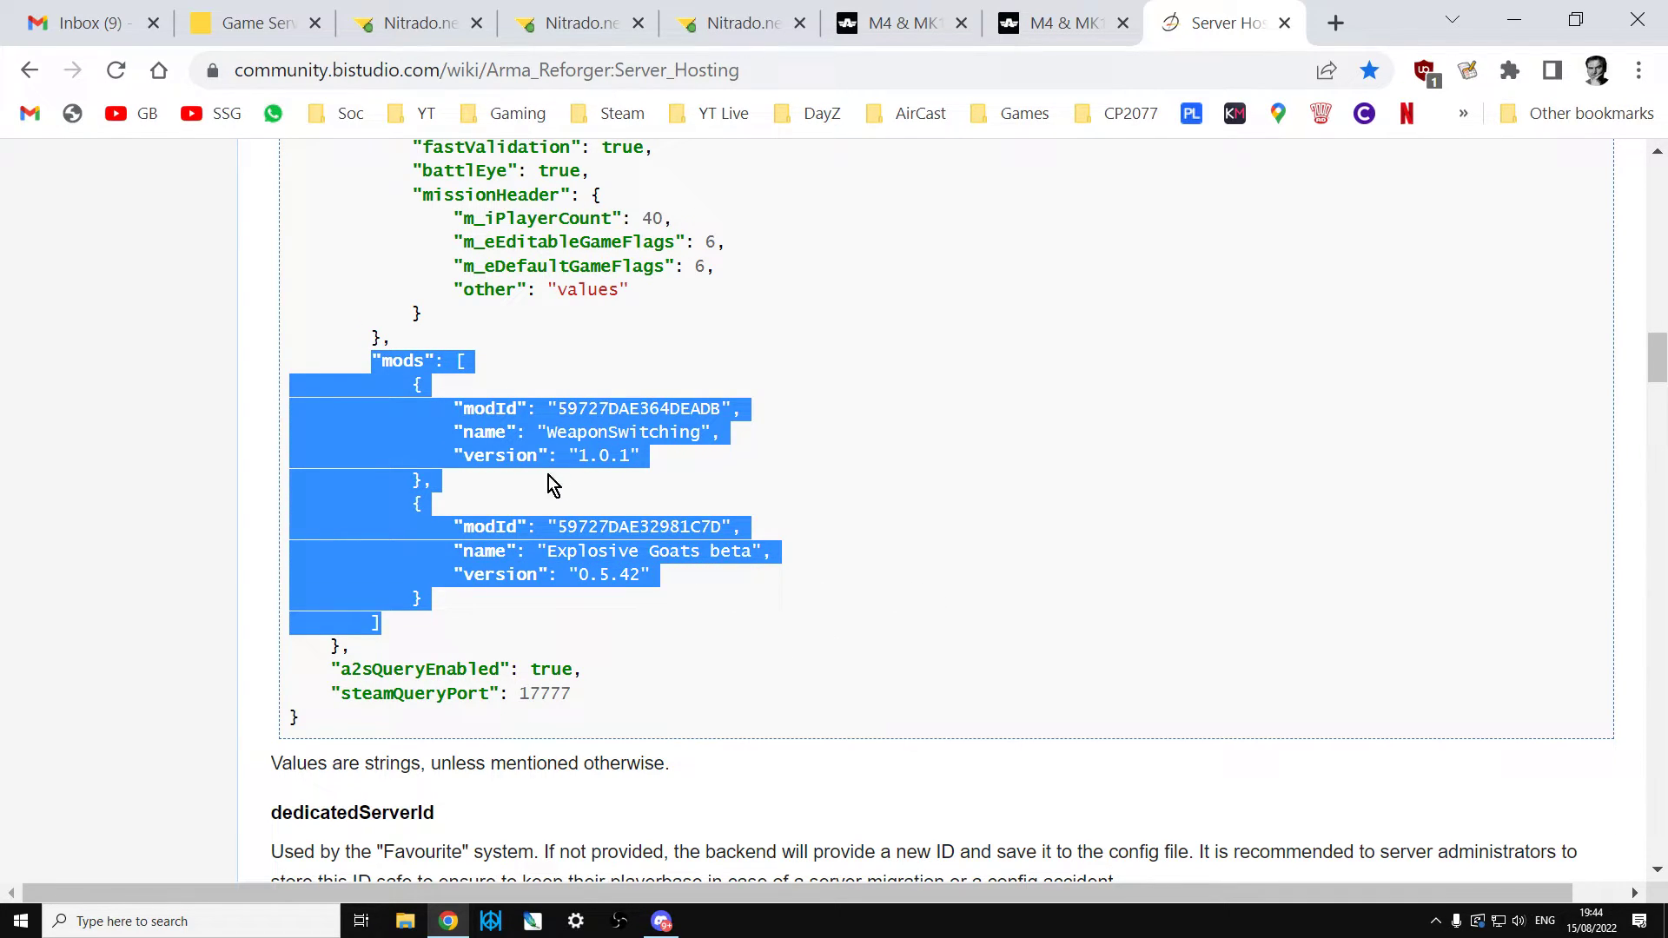
mouse_move(626, 476)
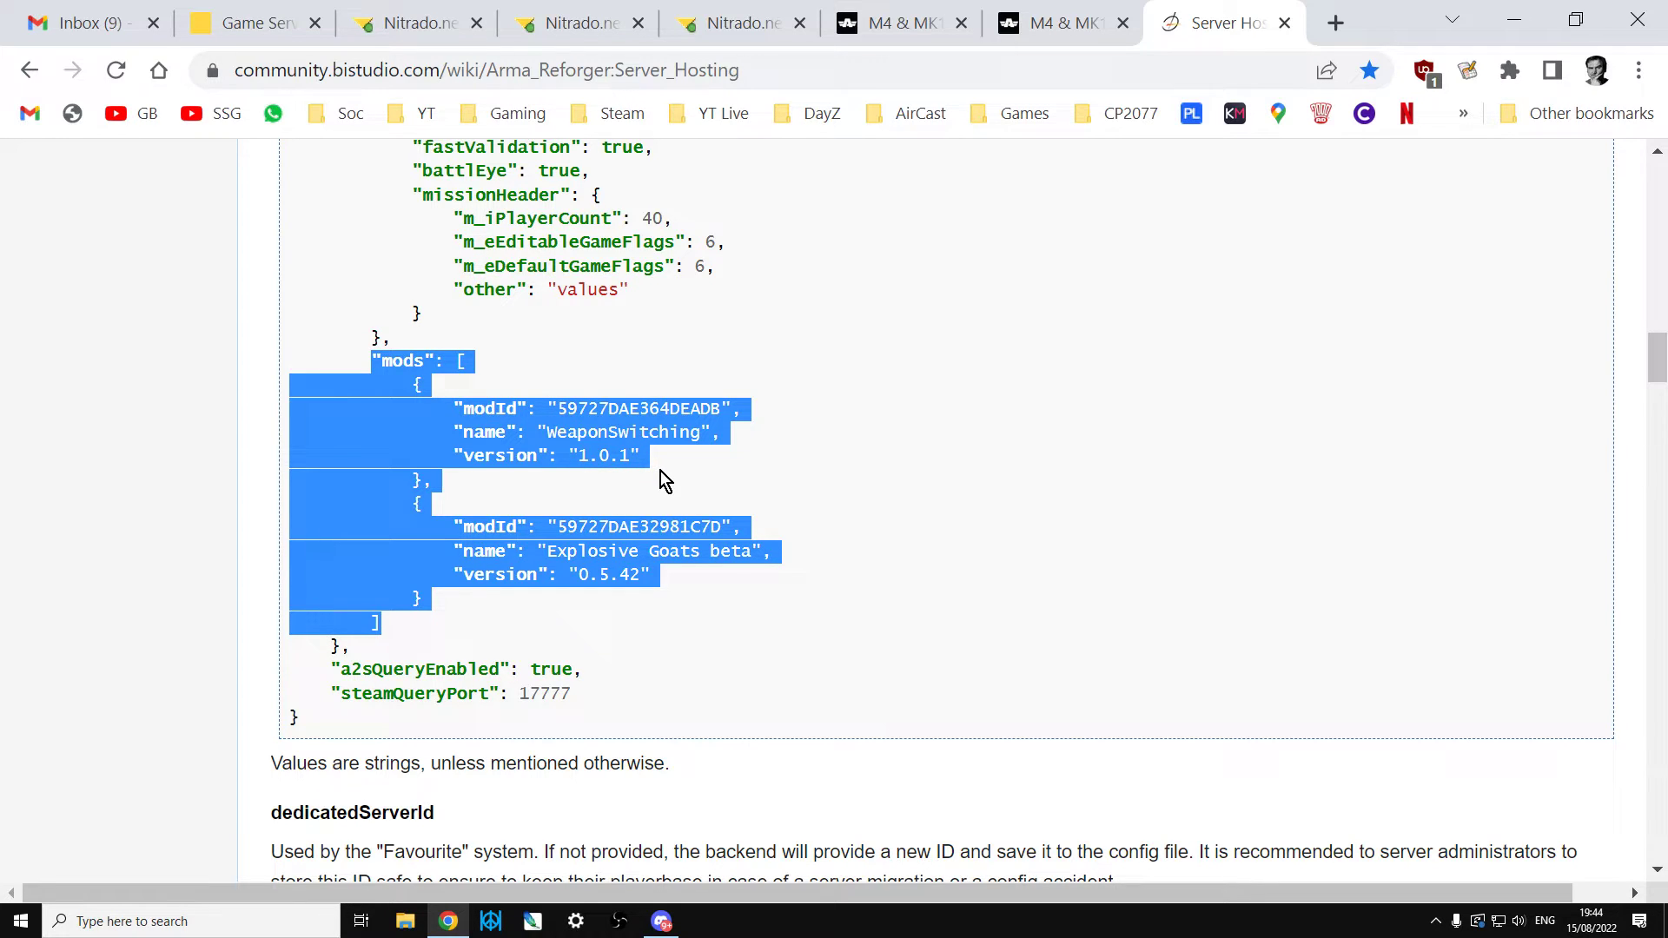
click(898, 22)
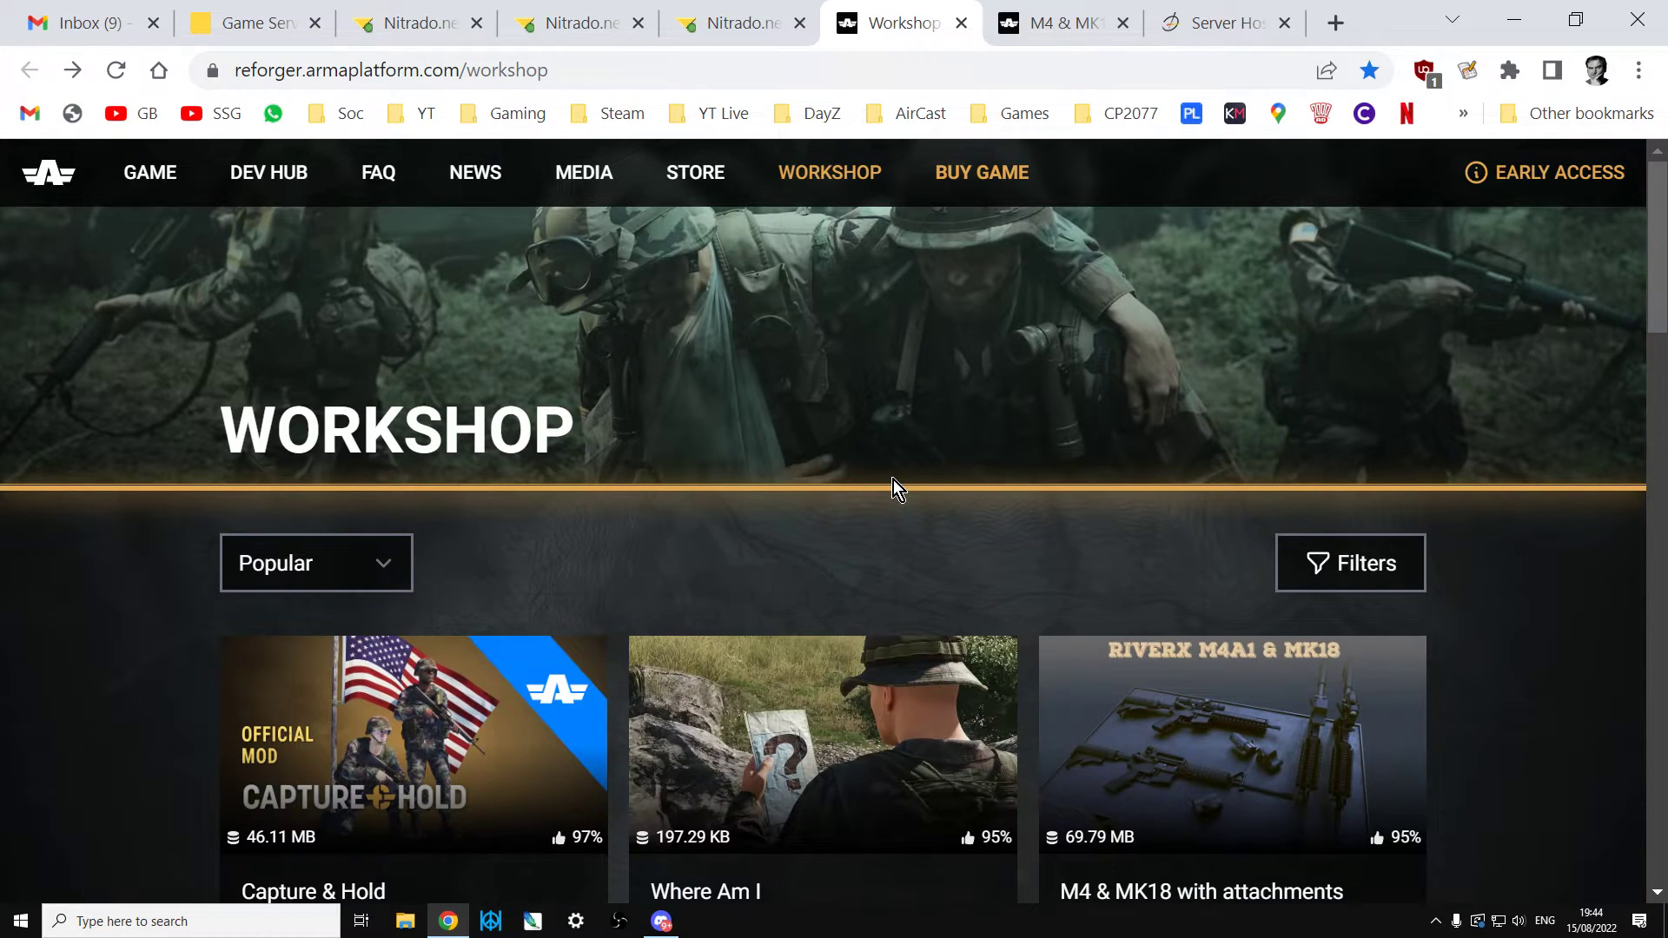
Locate the MH60 Black Hawk mod and its ID 59D64ADD6FC59CBF on its workshop page.
scroll(down, 3)
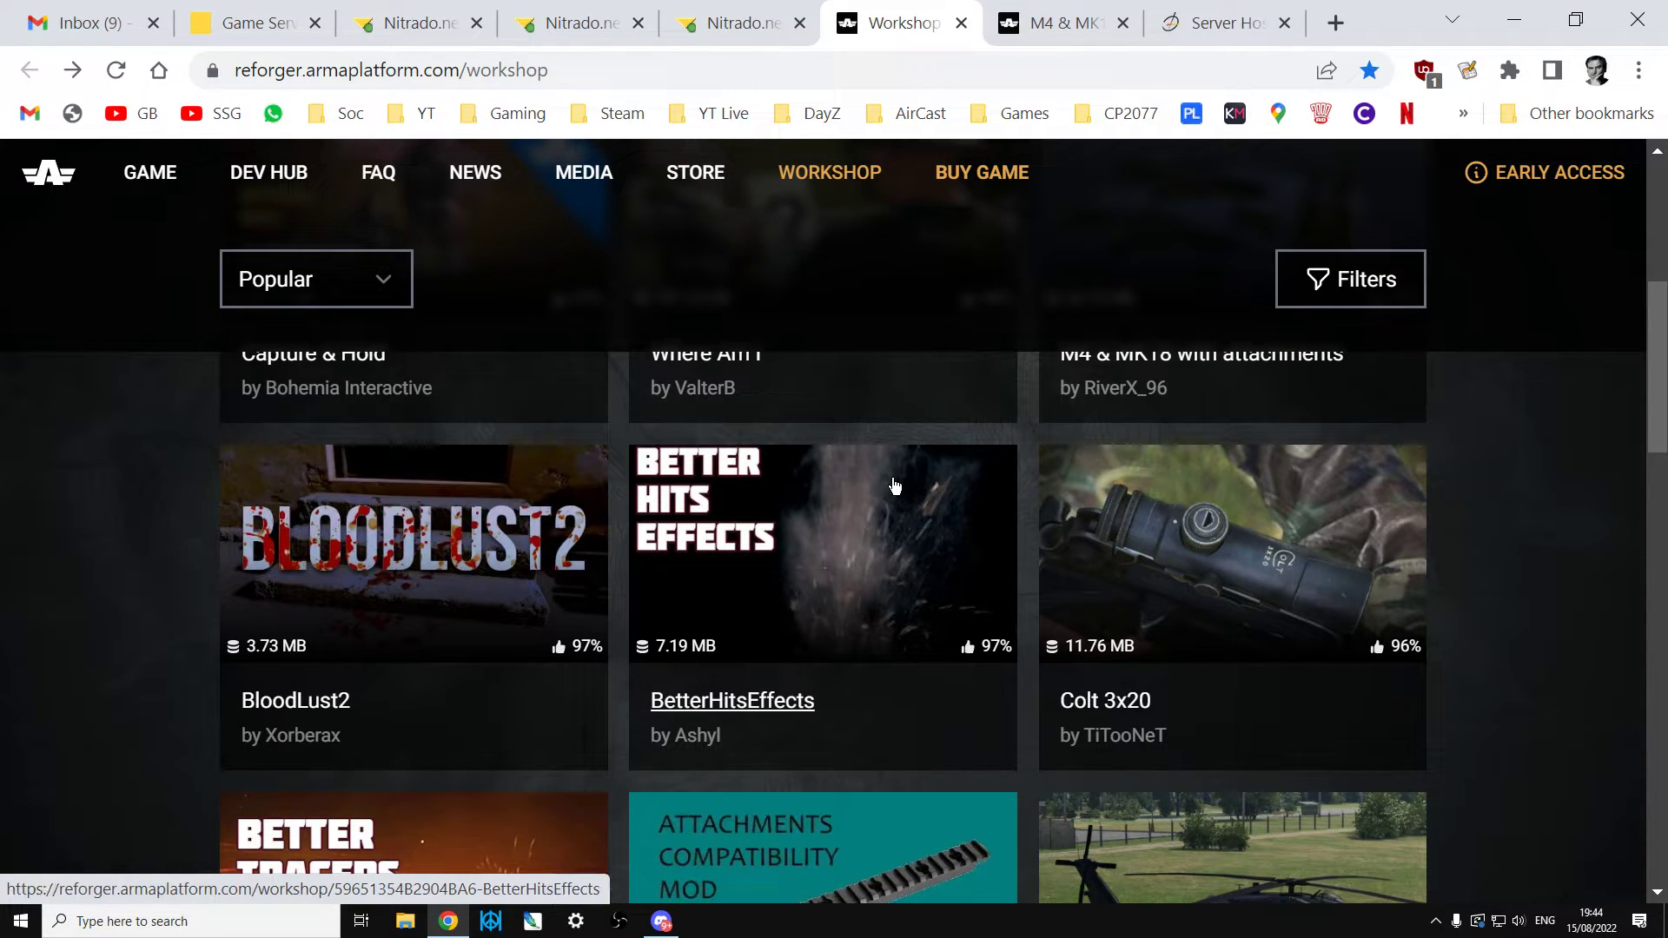
mouse_move(917, 511)
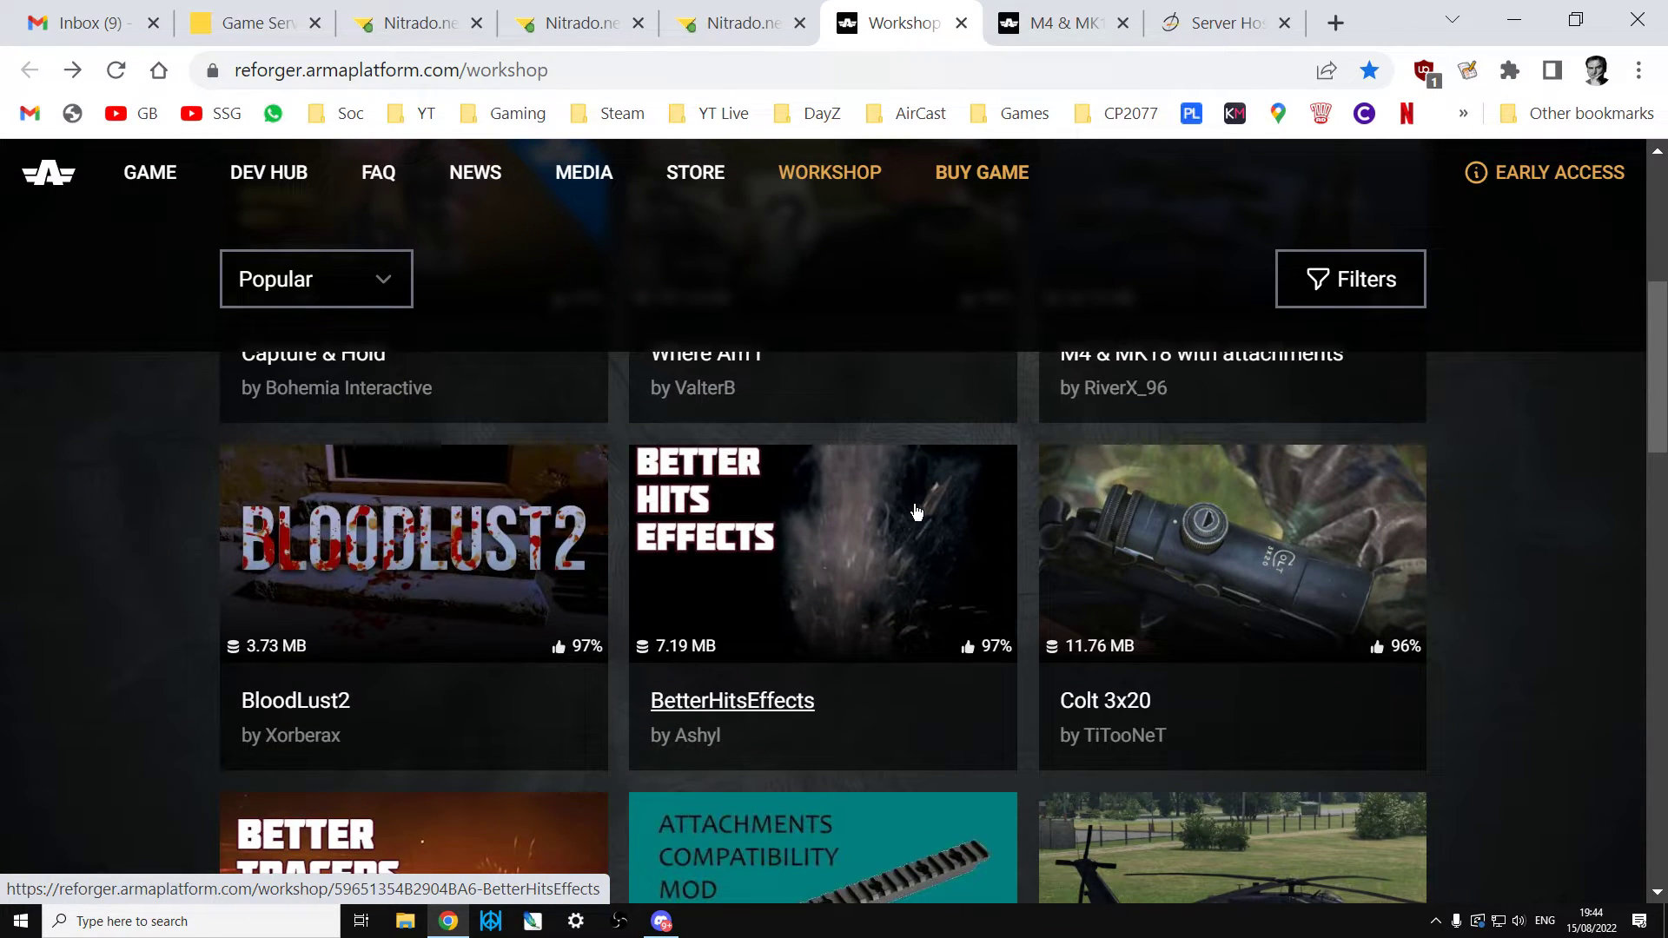
scroll(down, 3)
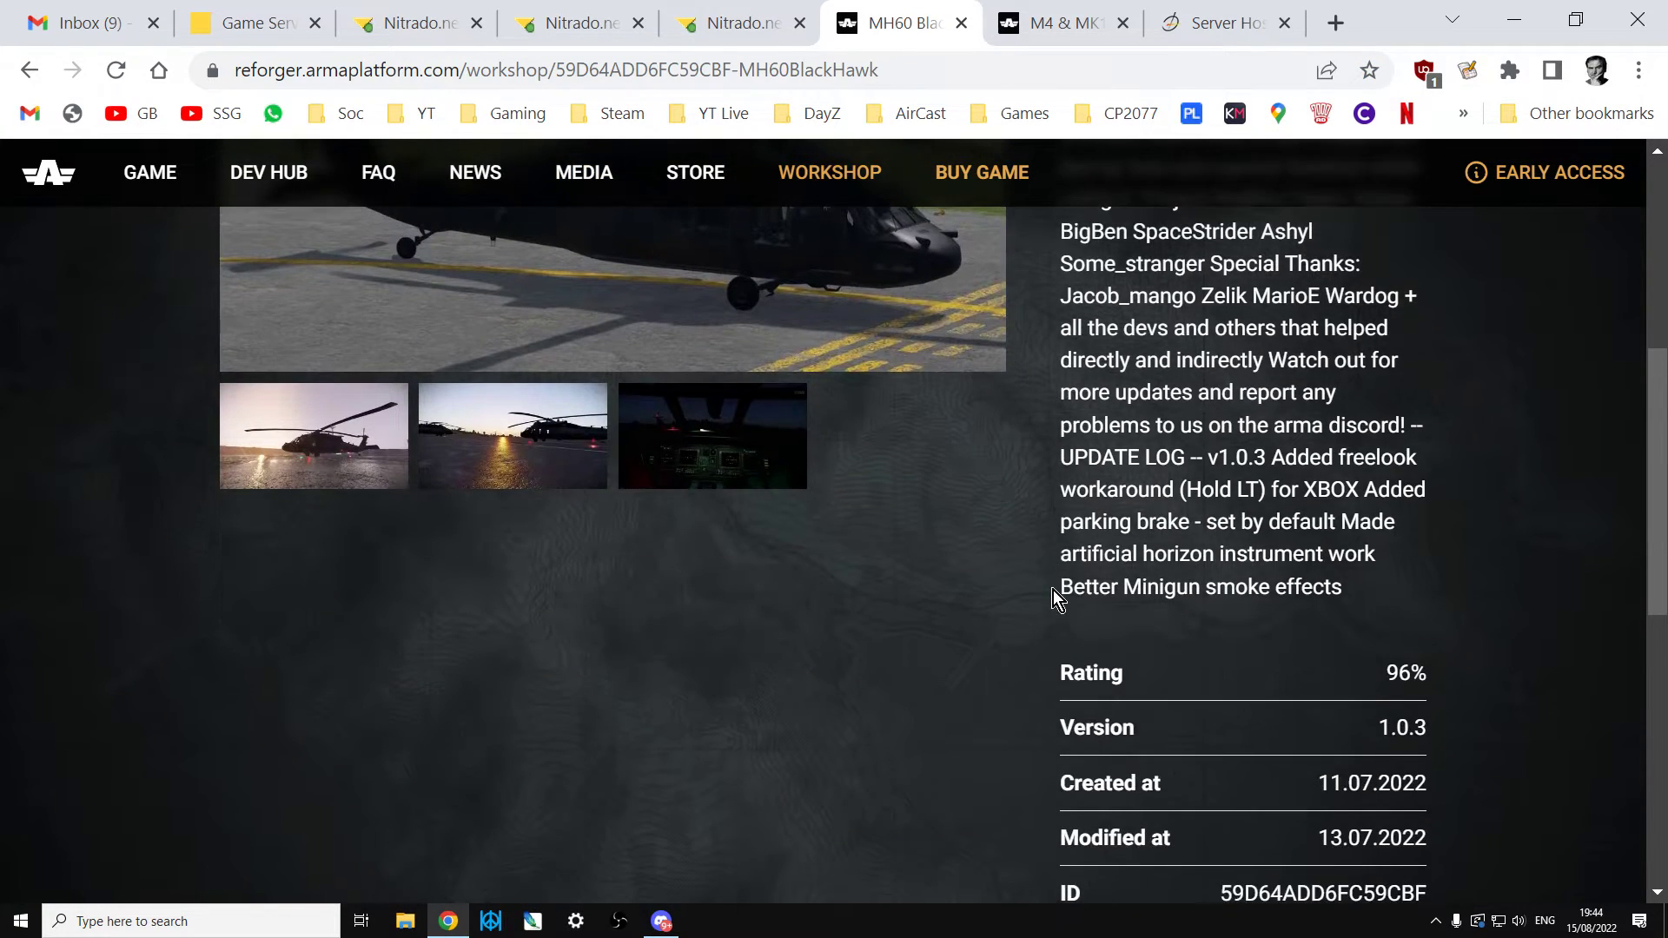
scroll(down, 3)
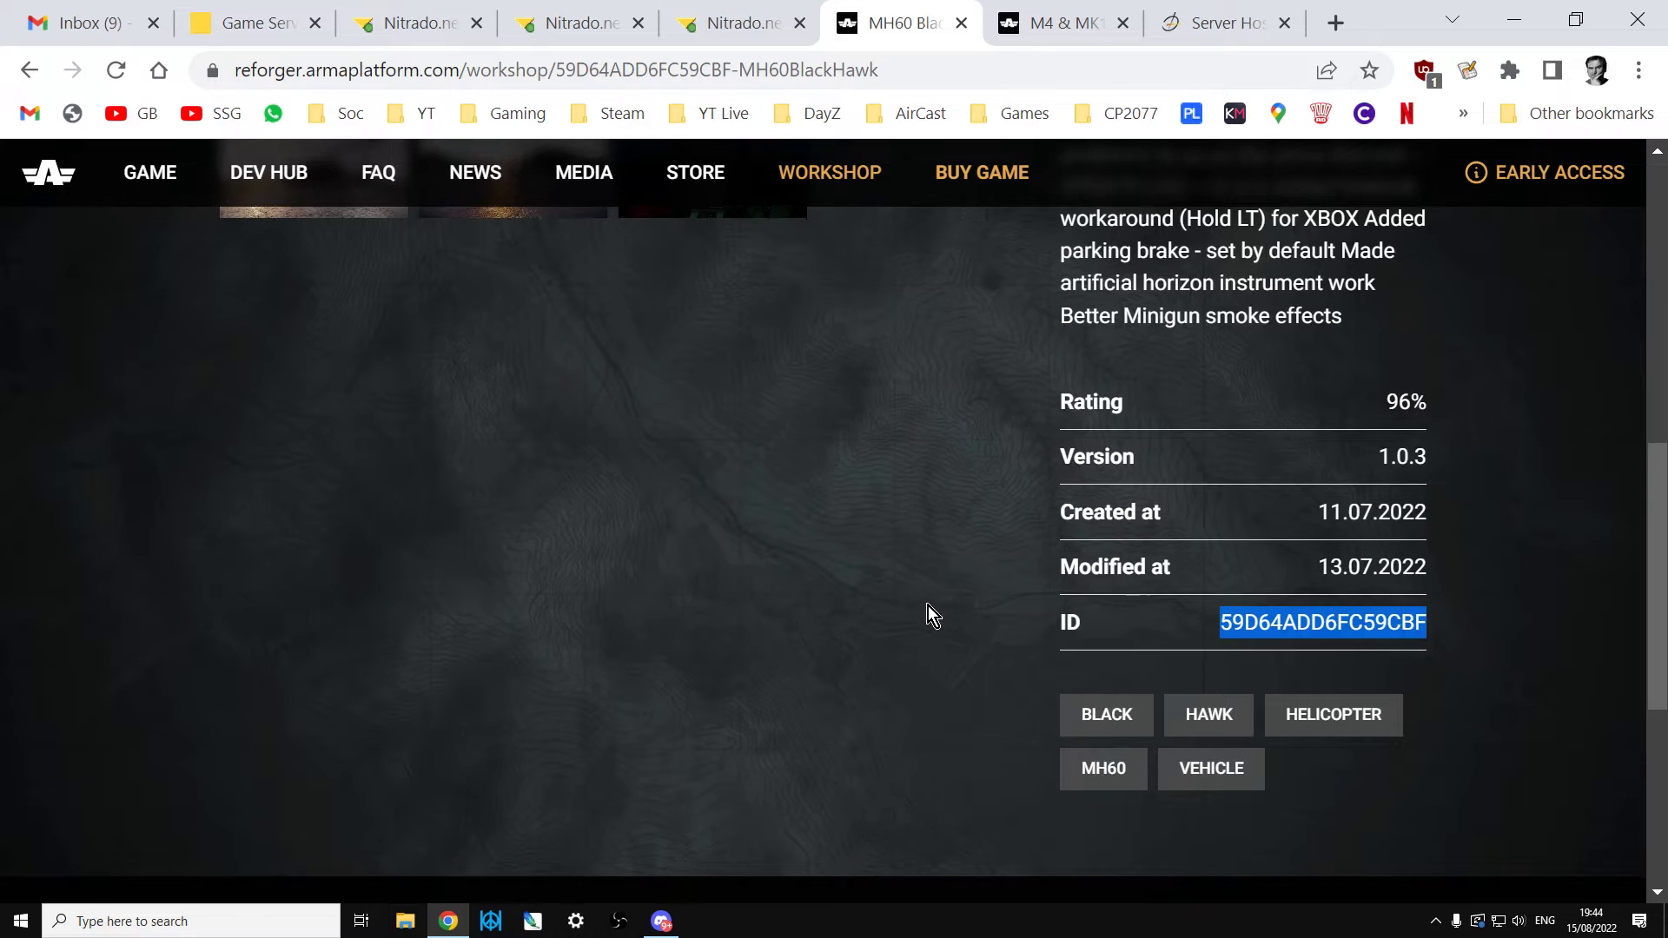
scroll(up, 3)
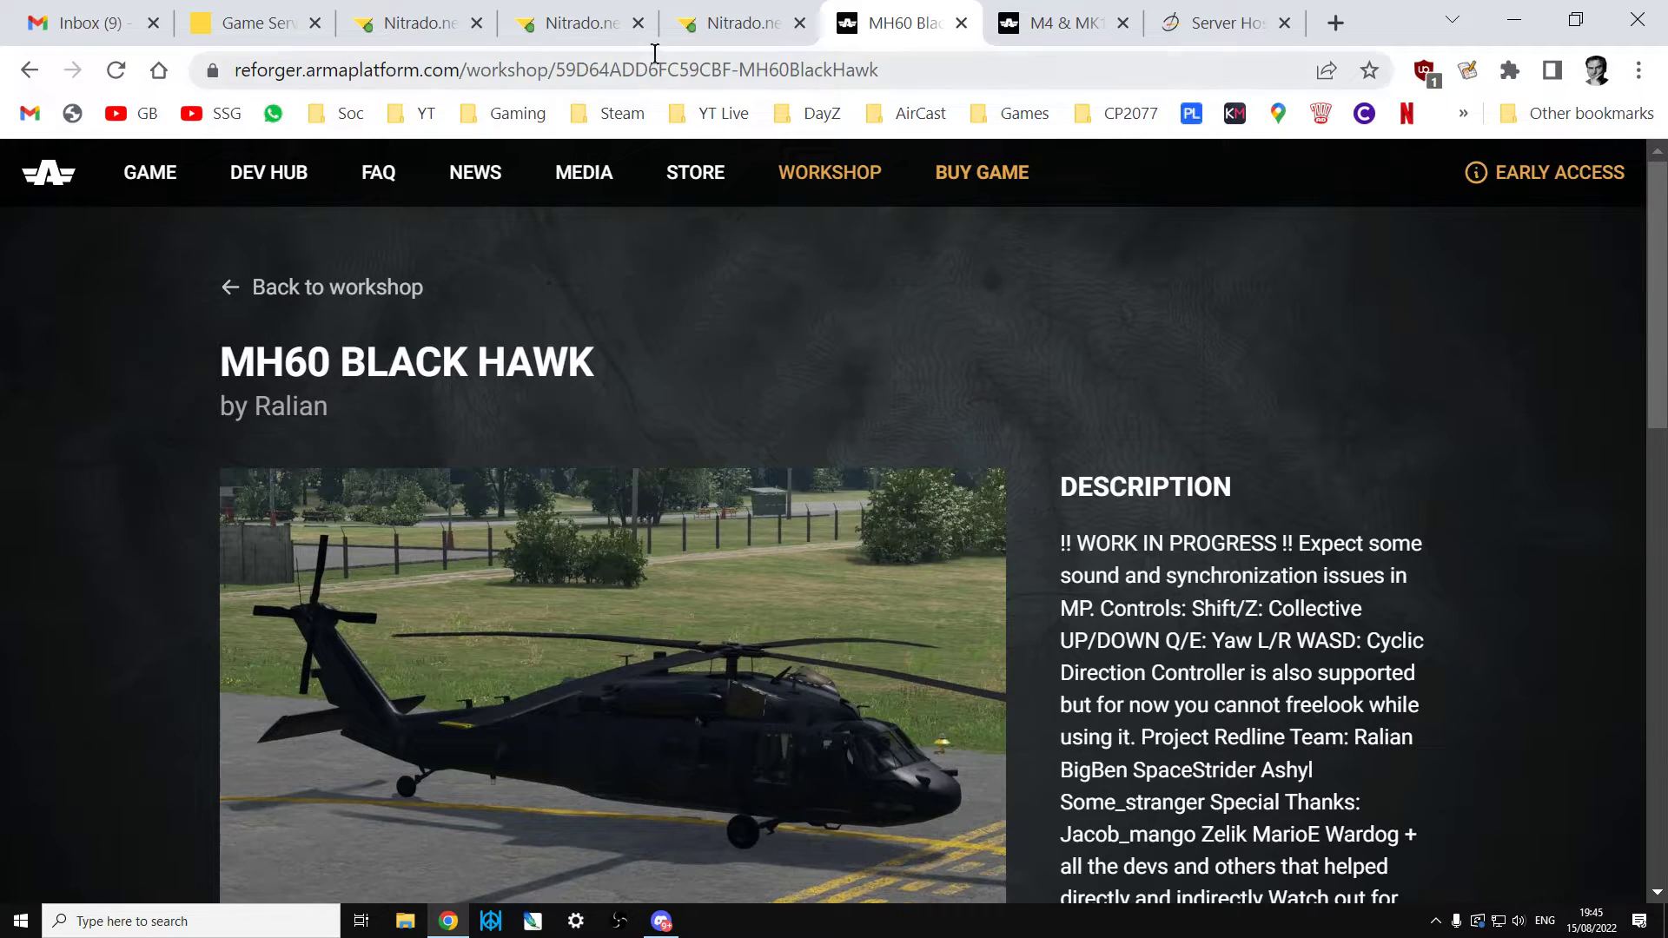
Return to the Nitrado server dashboard showing the Arma Reforger server as started.
click(405, 22)
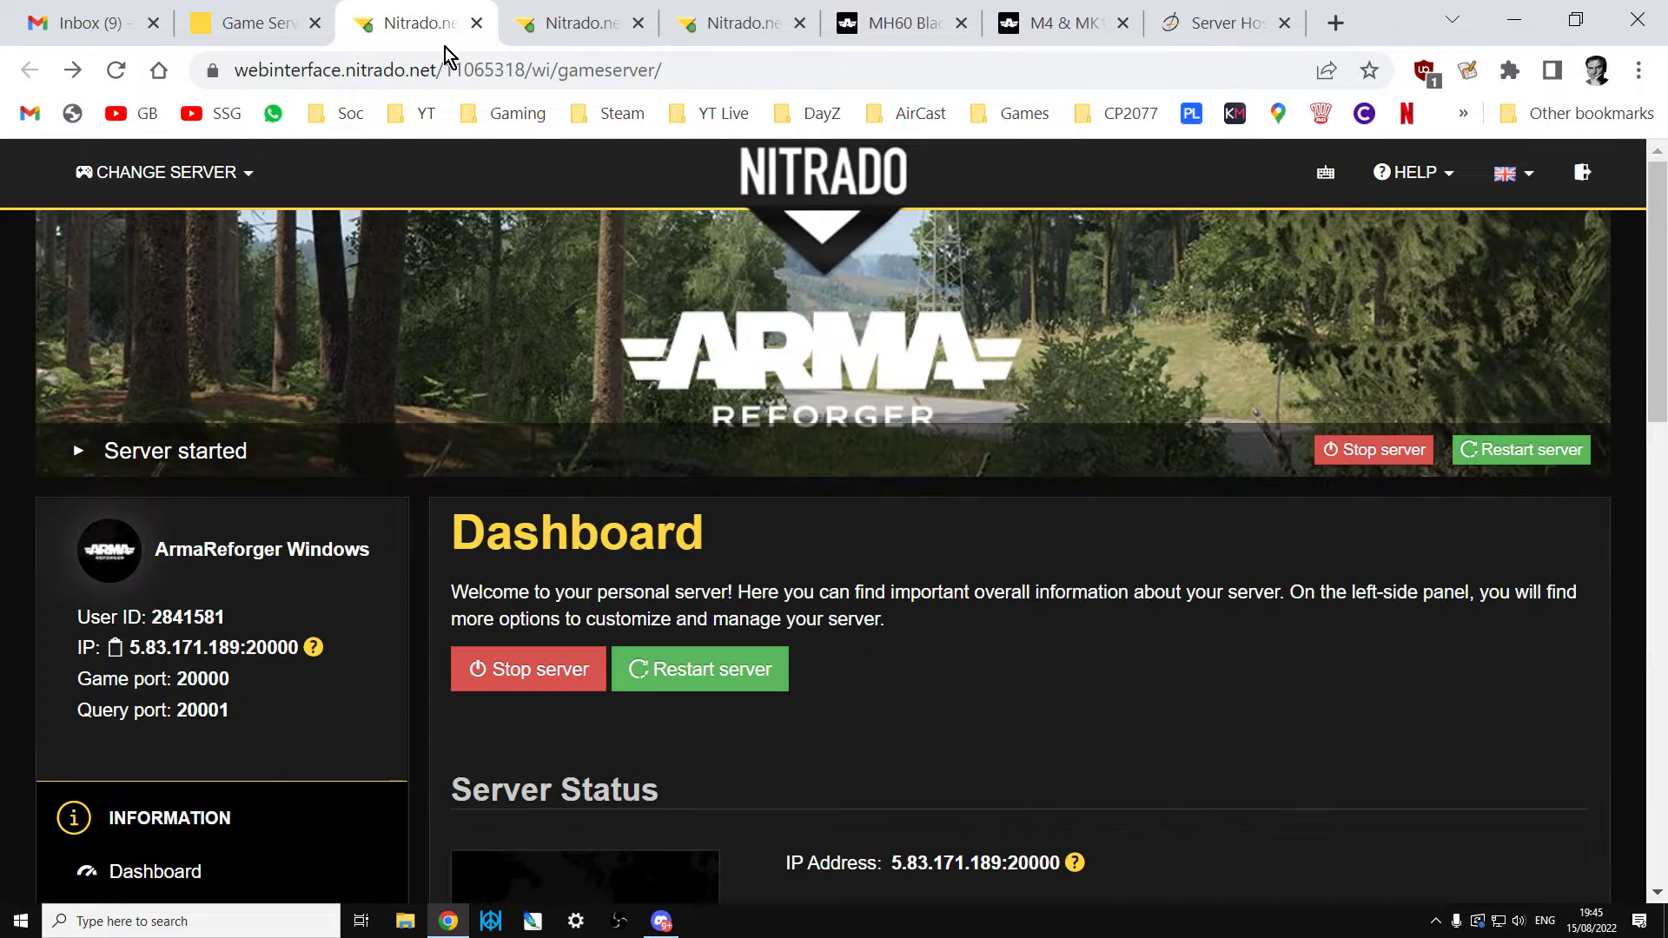
mouse_move(1119, 668)
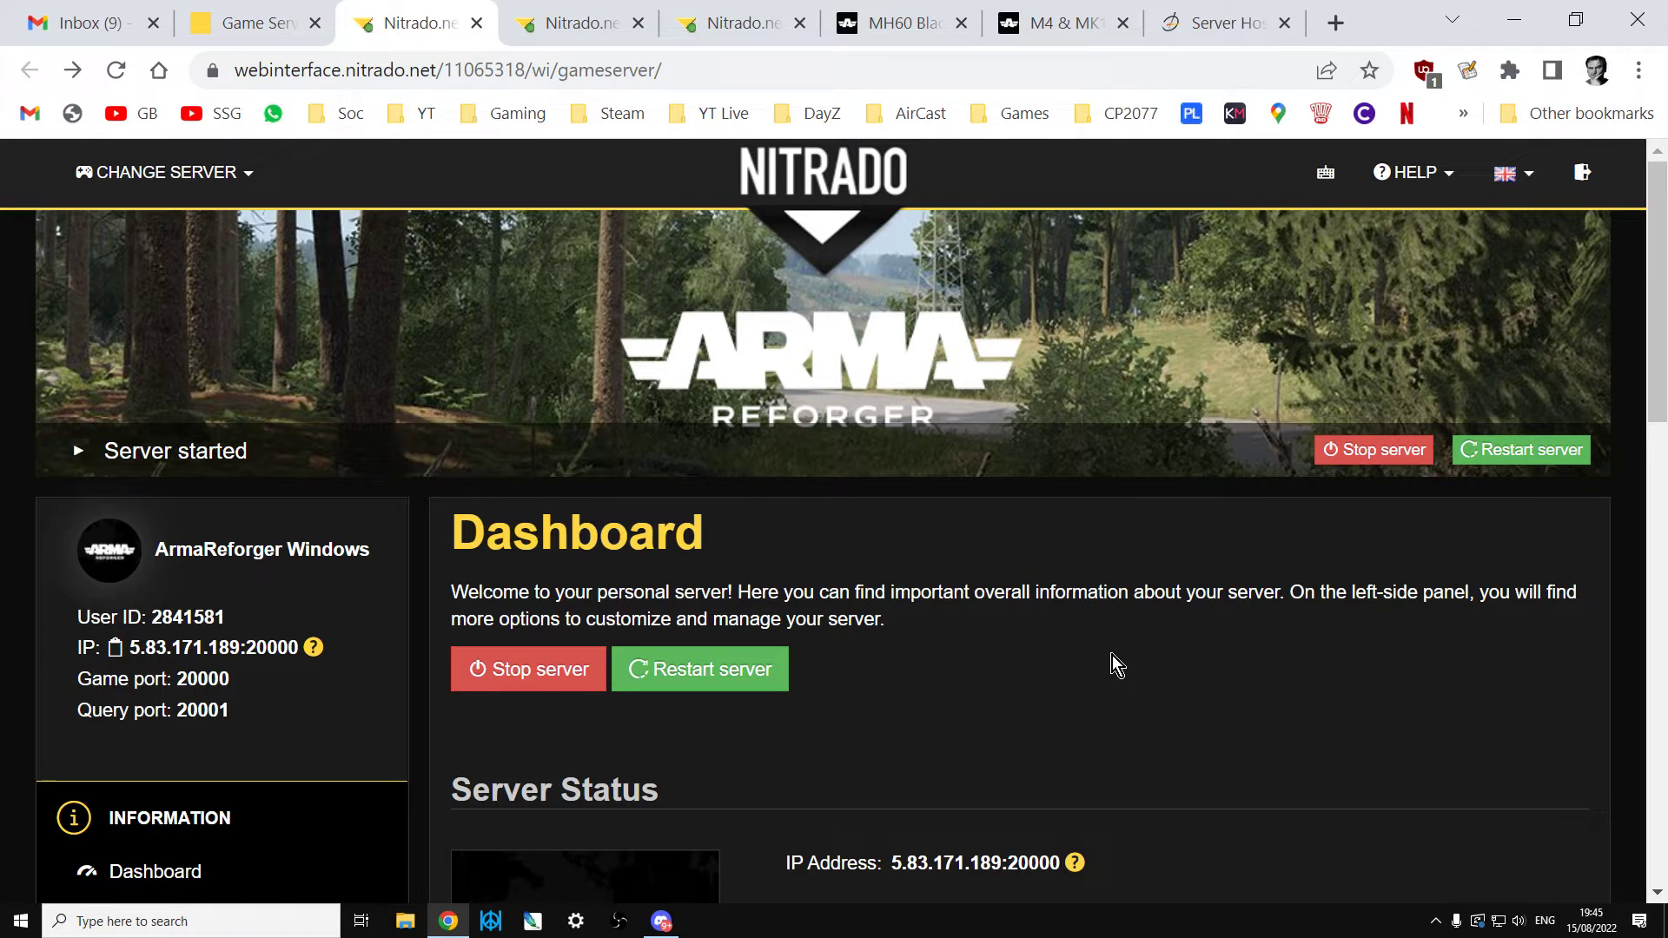
mouse_move(942, 275)
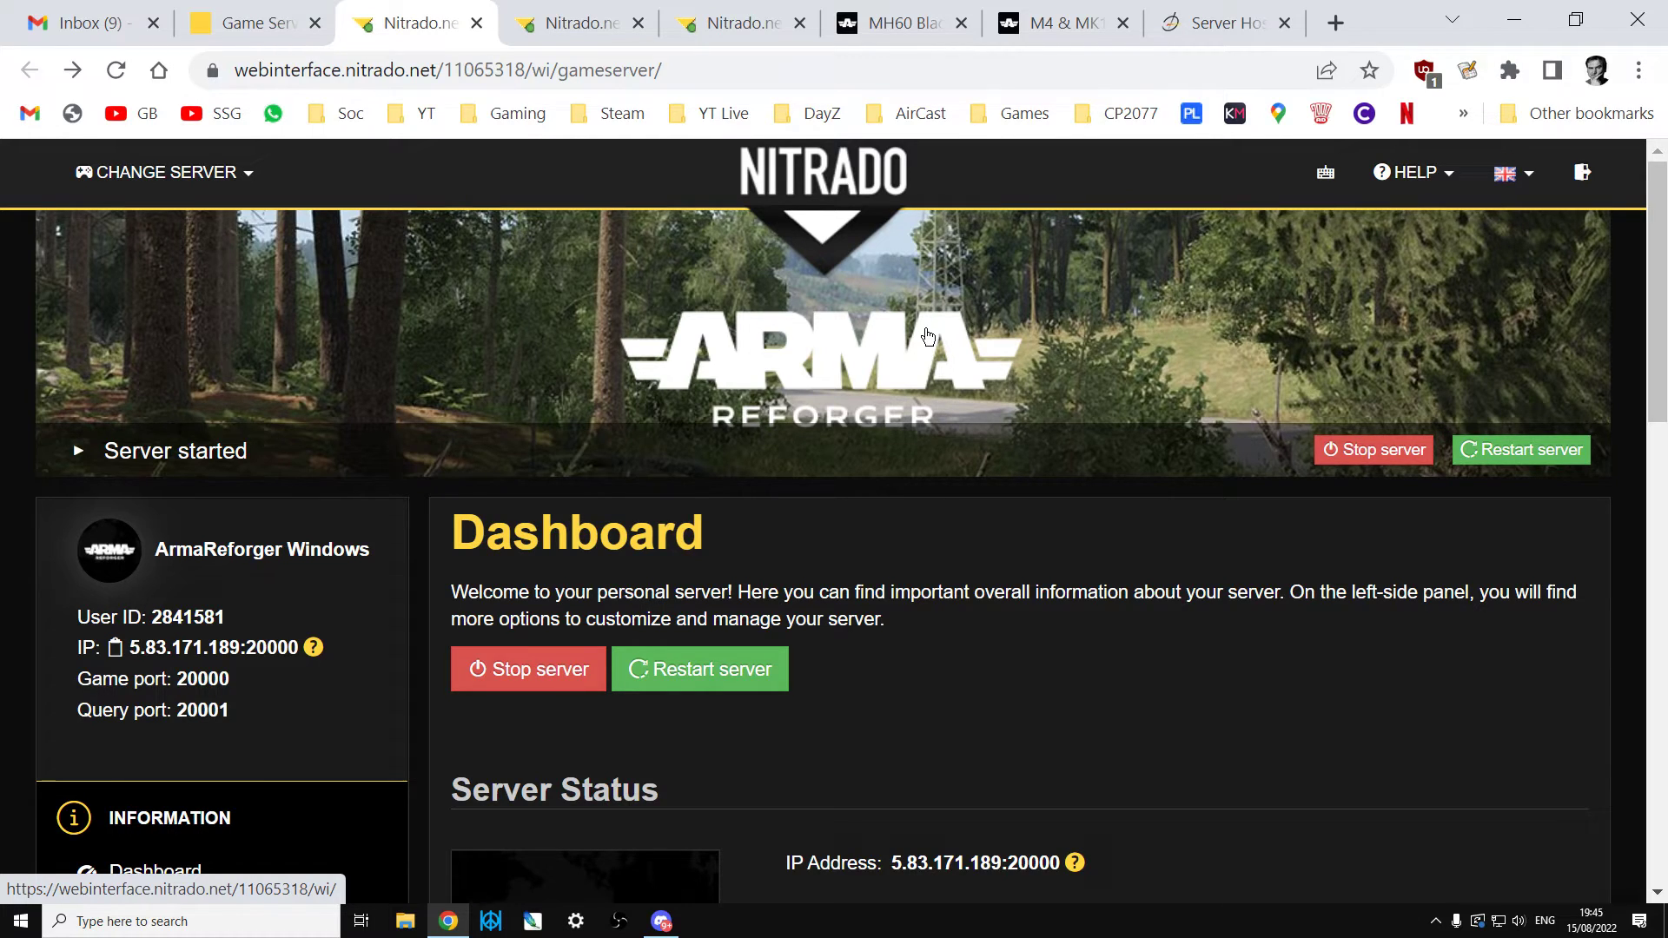
mouse_move(912, 394)
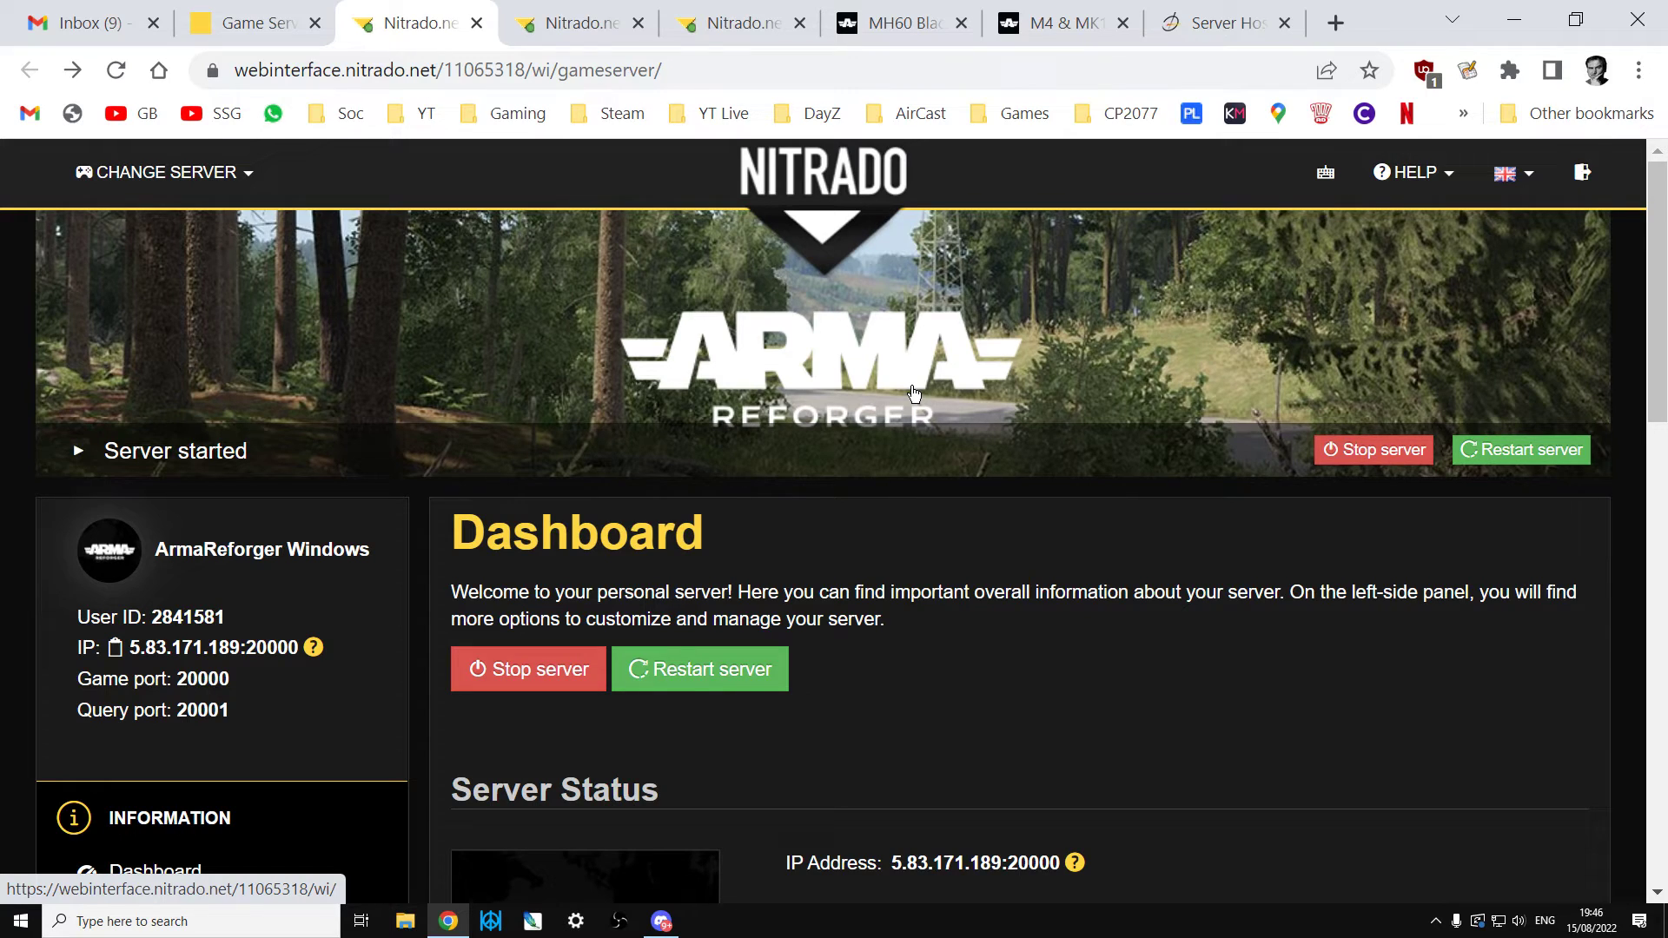
mouse_move(1116, 229)
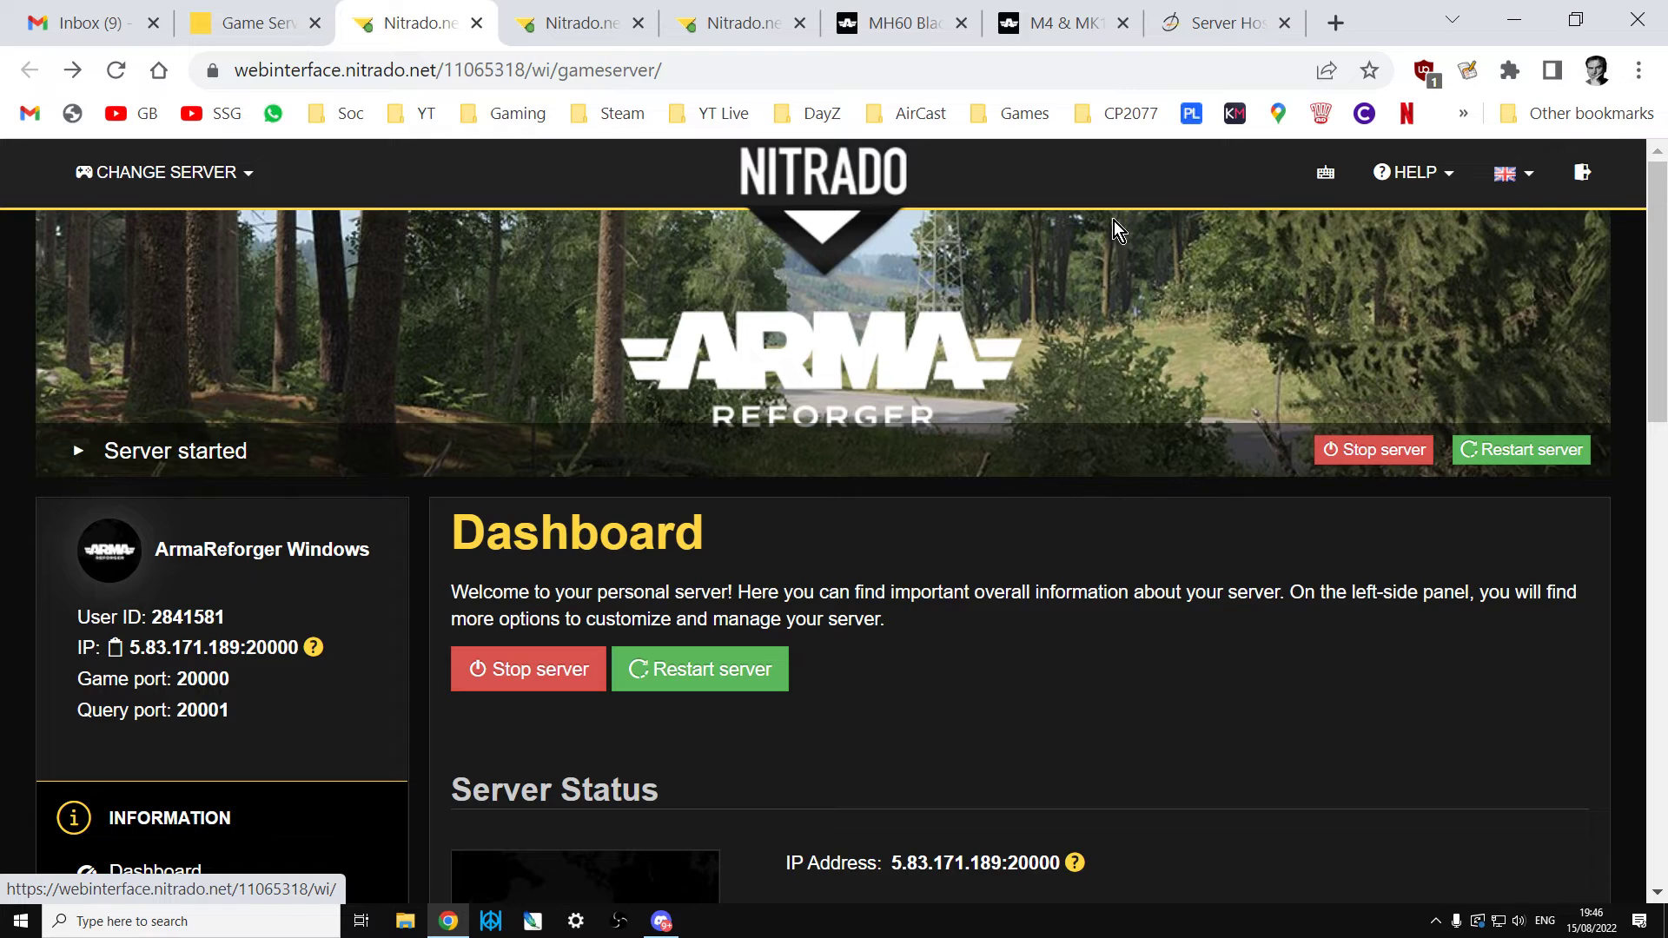
Open a saved Arma Reforger page from the DayZ bookmarks folder in a new tab.
click(1335, 21)
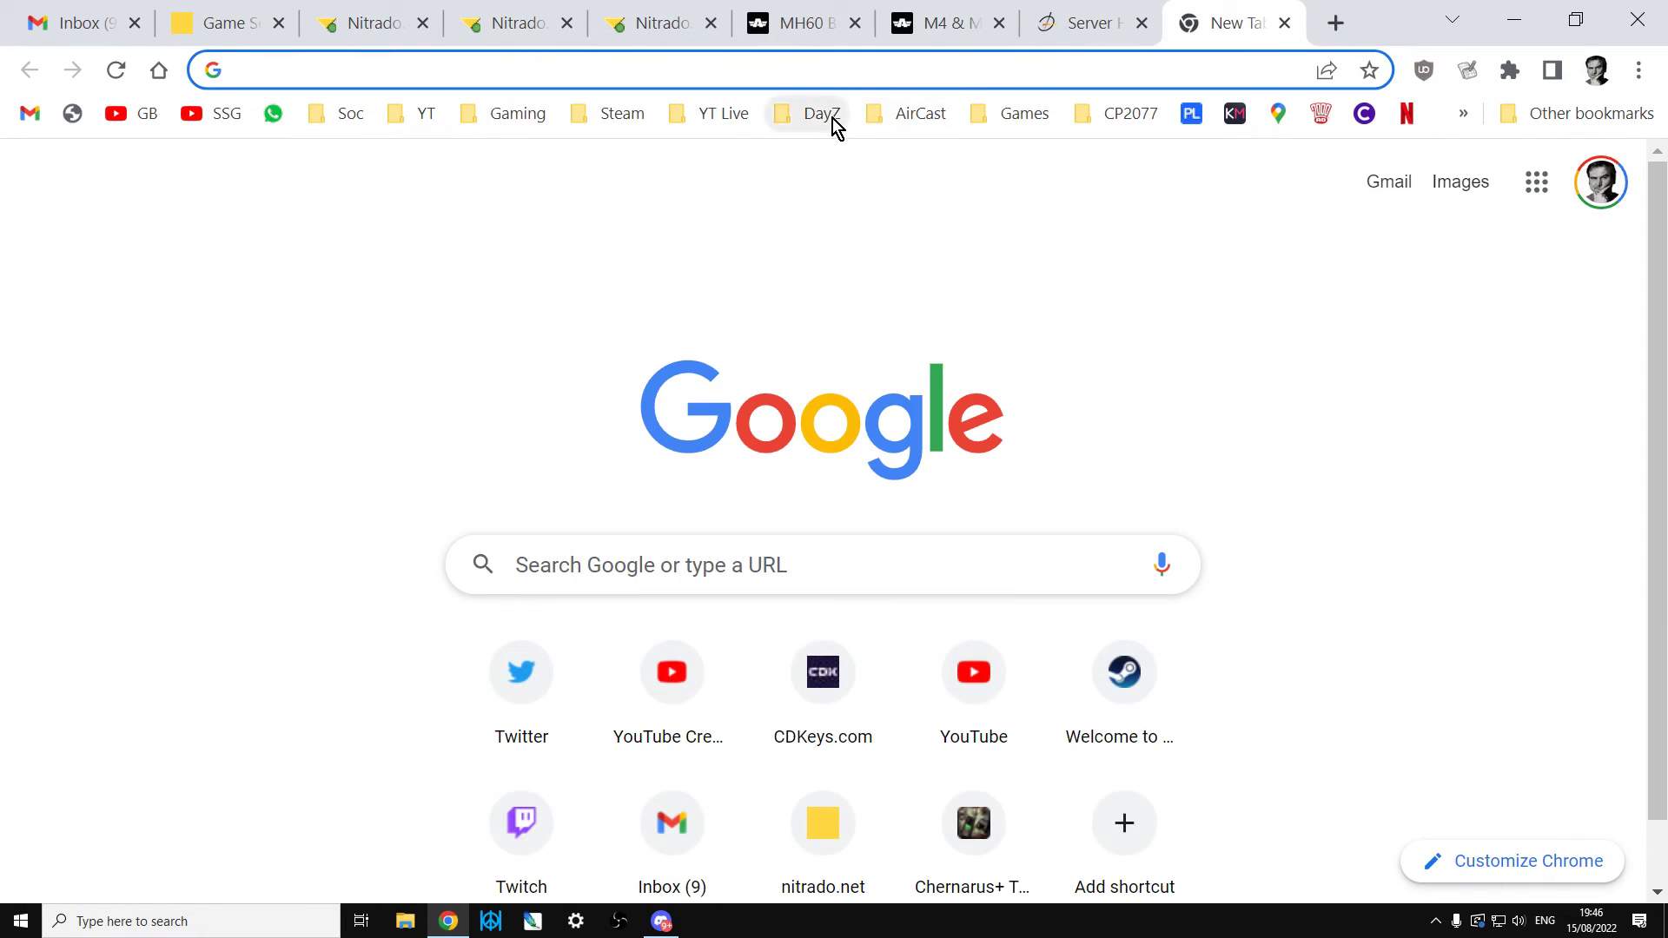
click(819, 113)
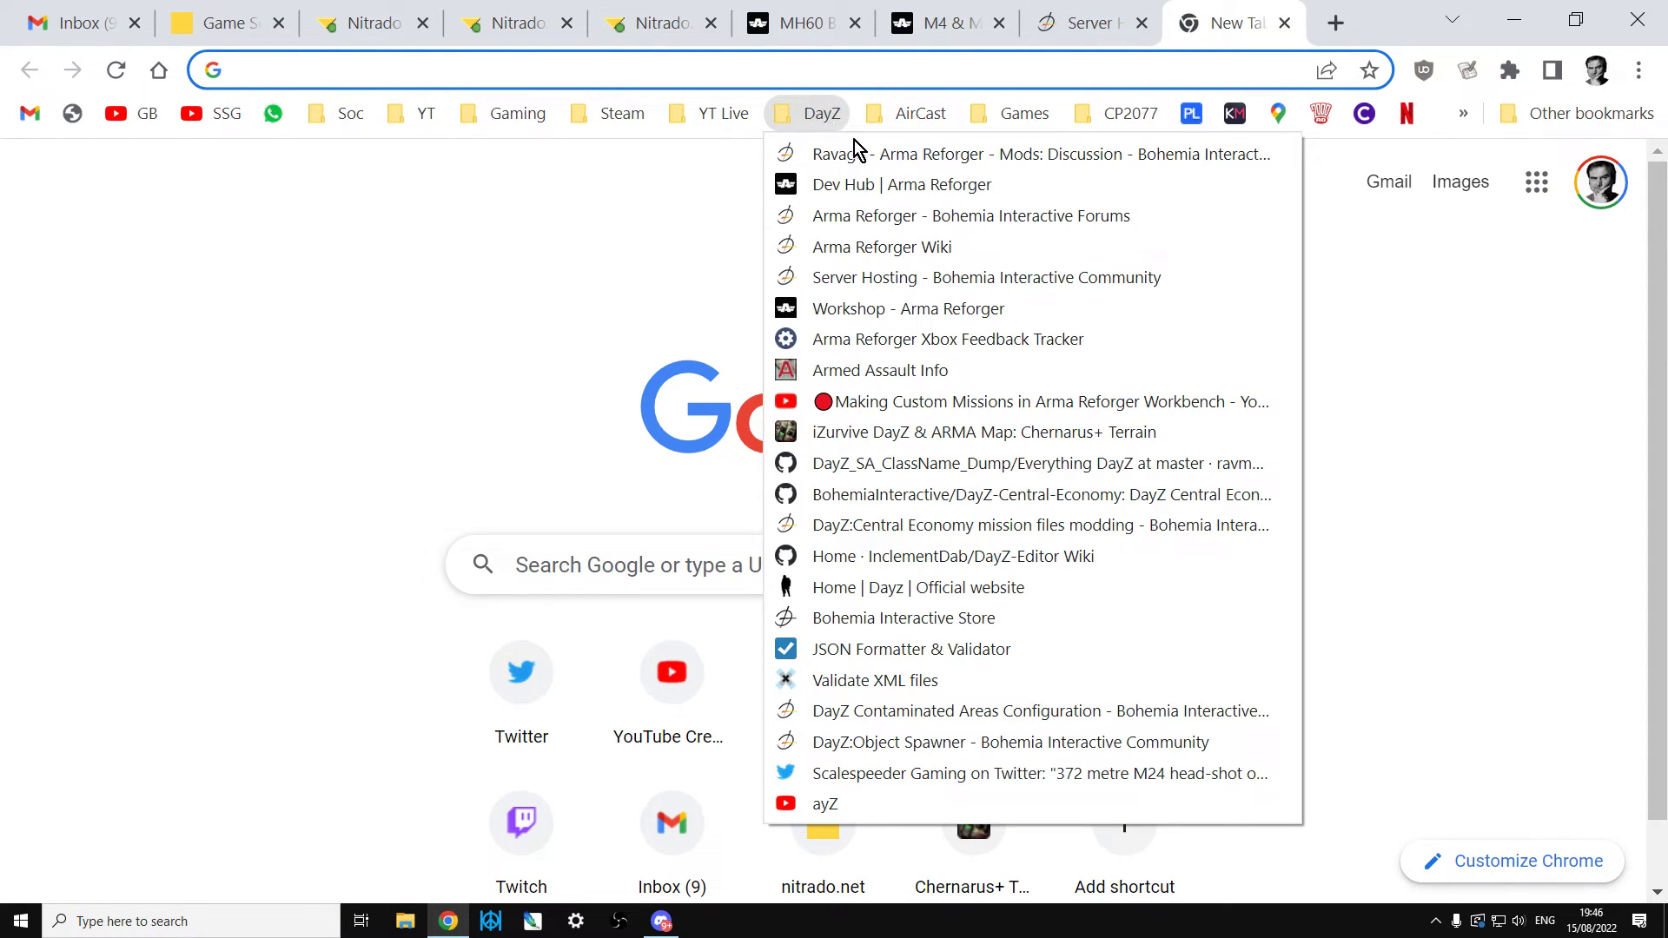
mouse_move(909, 341)
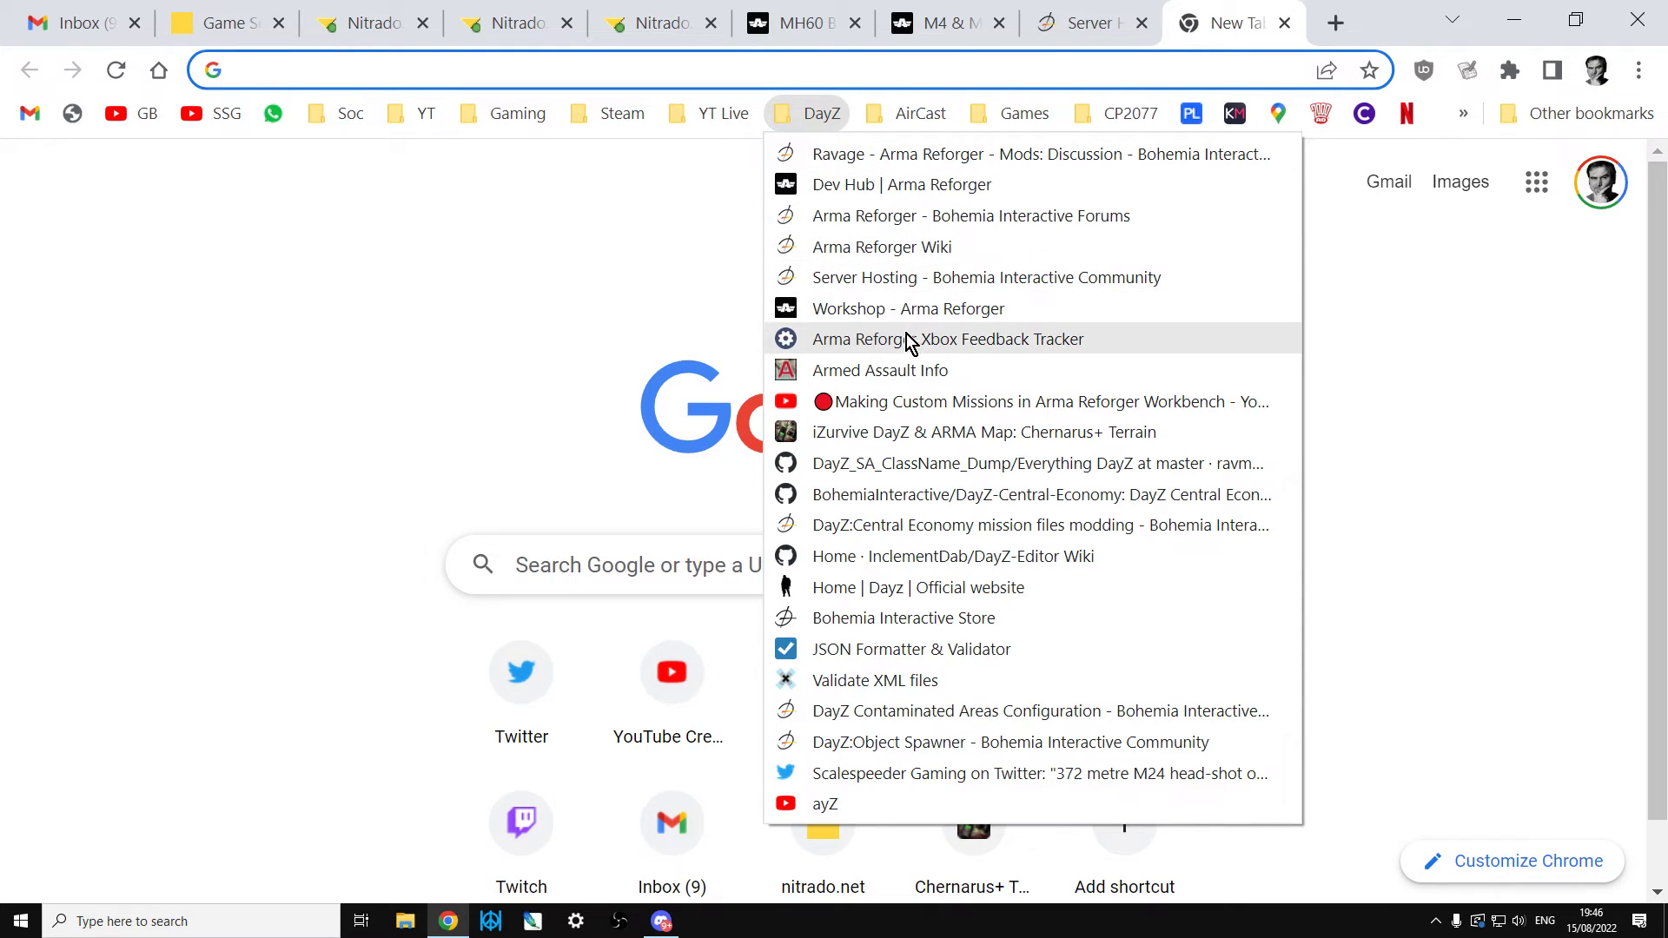
click(947, 338)
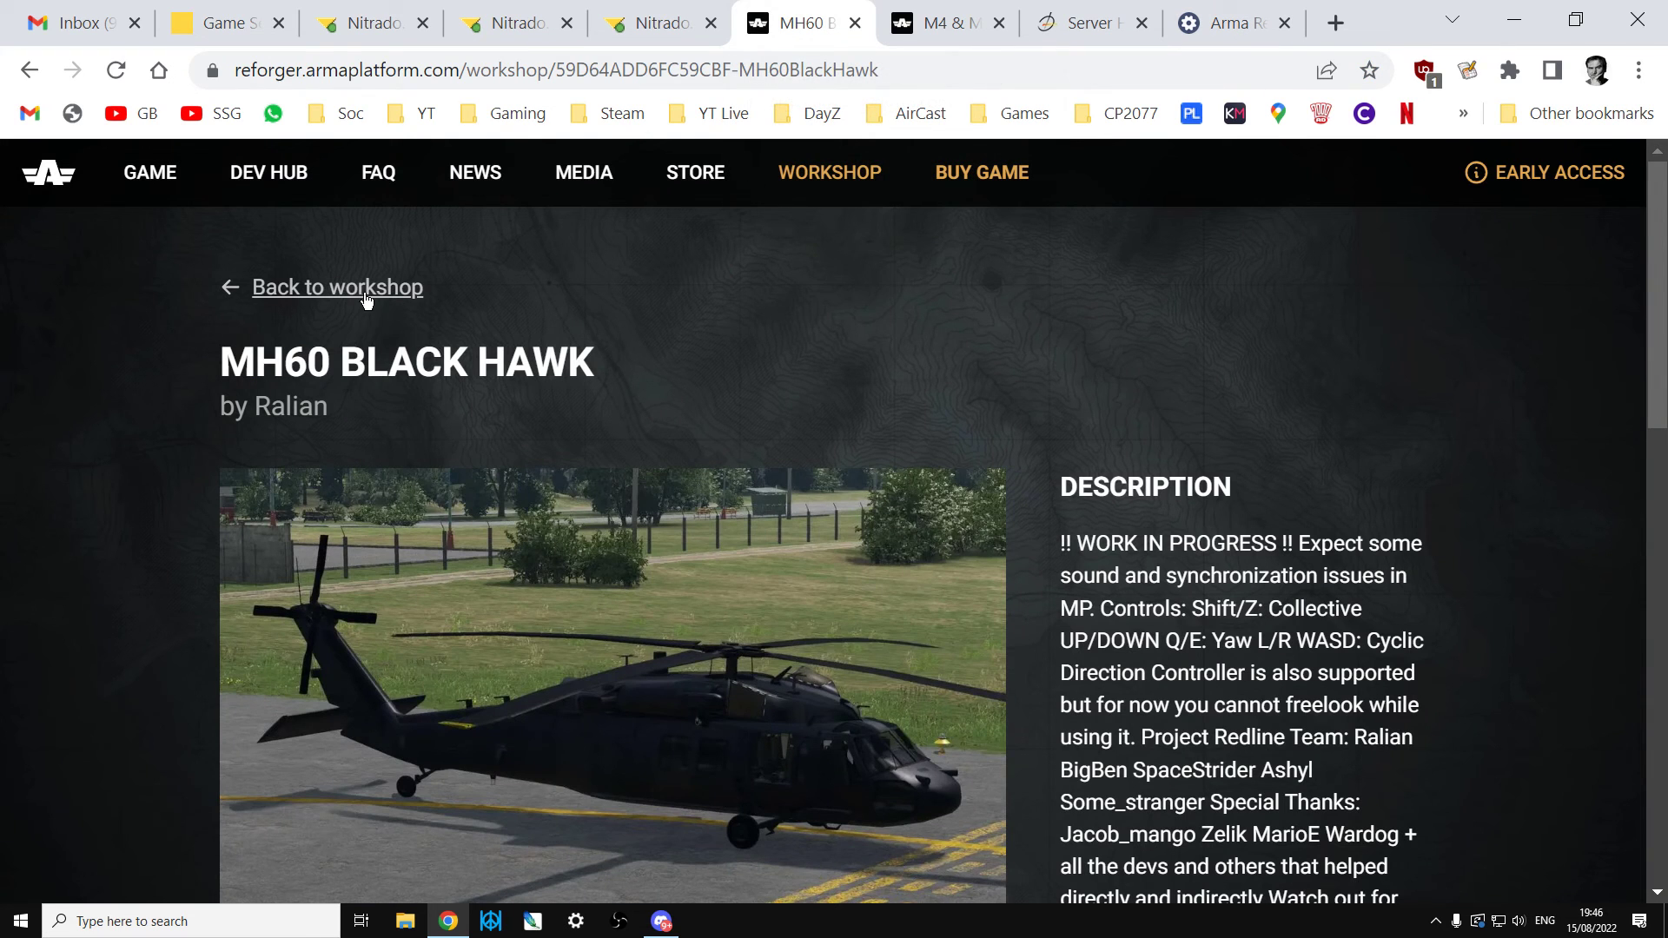
Go back from the MH60 Black Hawk page to the full workshop mod listing.
click(337, 287)
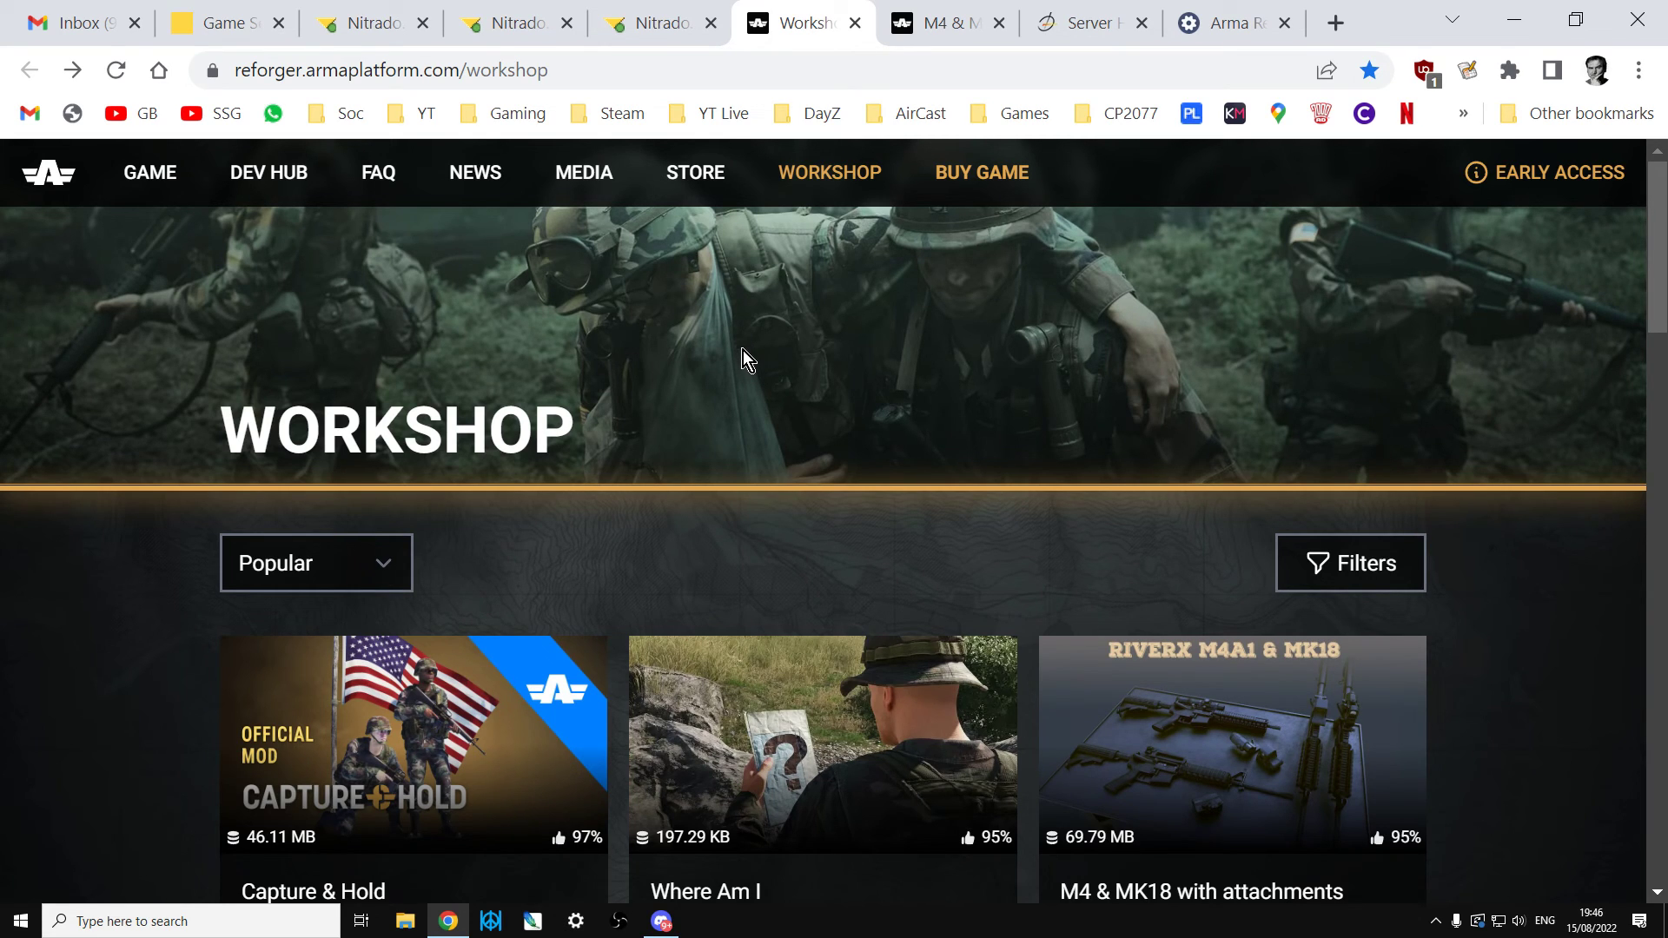
mouse_move(746, 361)
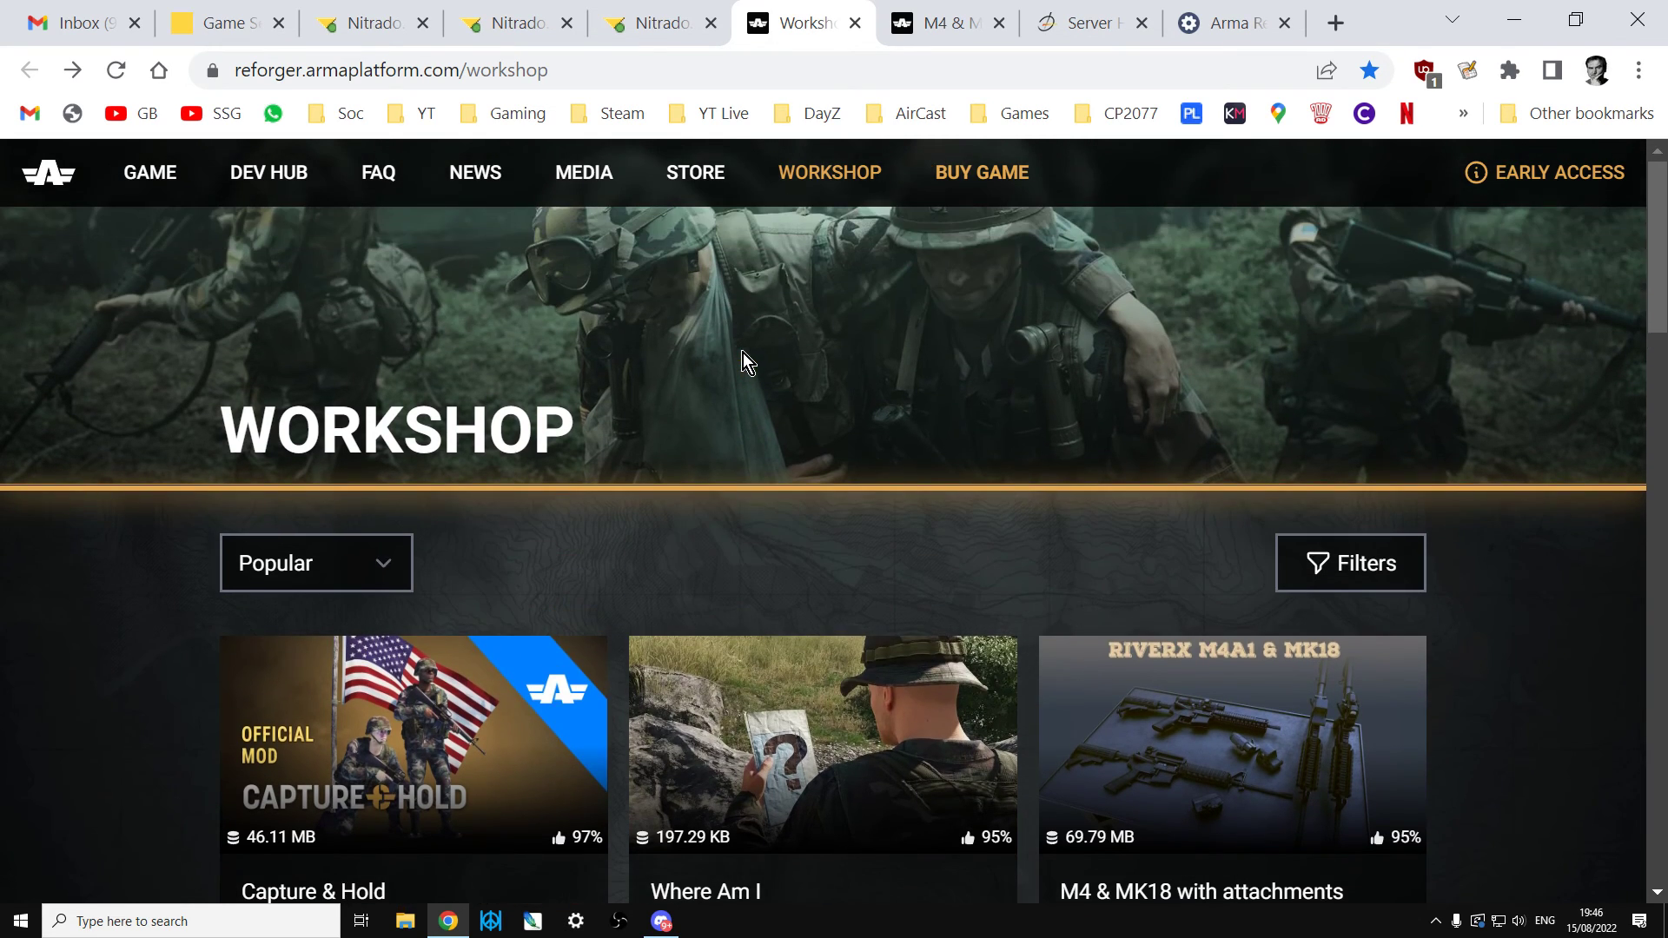